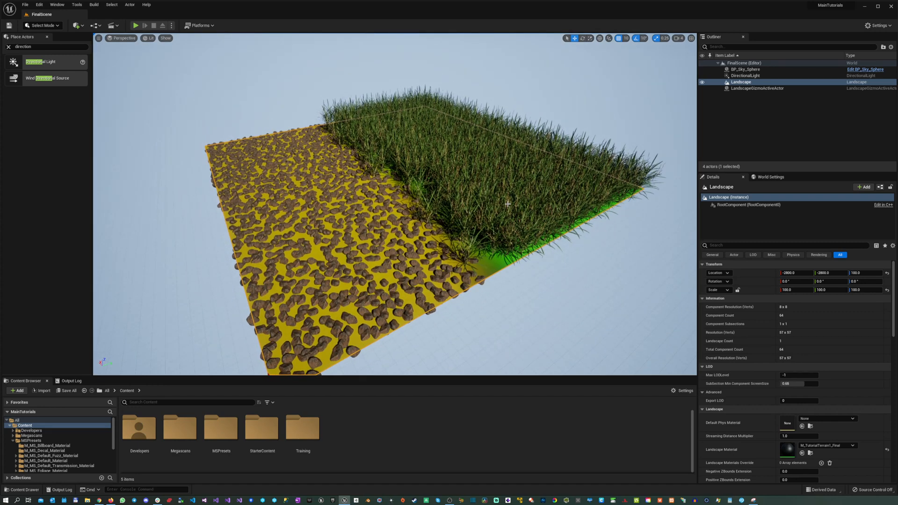
mouse_move(502, 216)
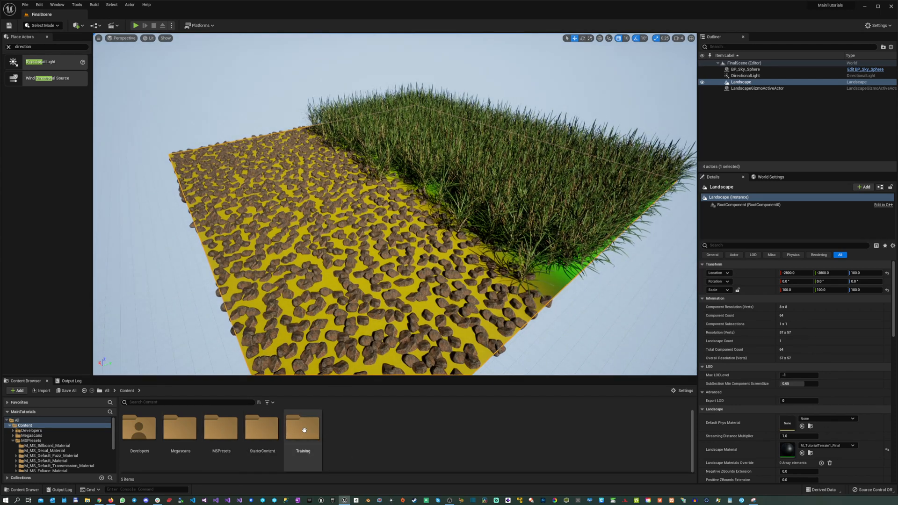
- Browse Training > 1_ProceduralFoliage > FinalScene and select the FinalRocksType1 grass type asset
double_click(302, 430)
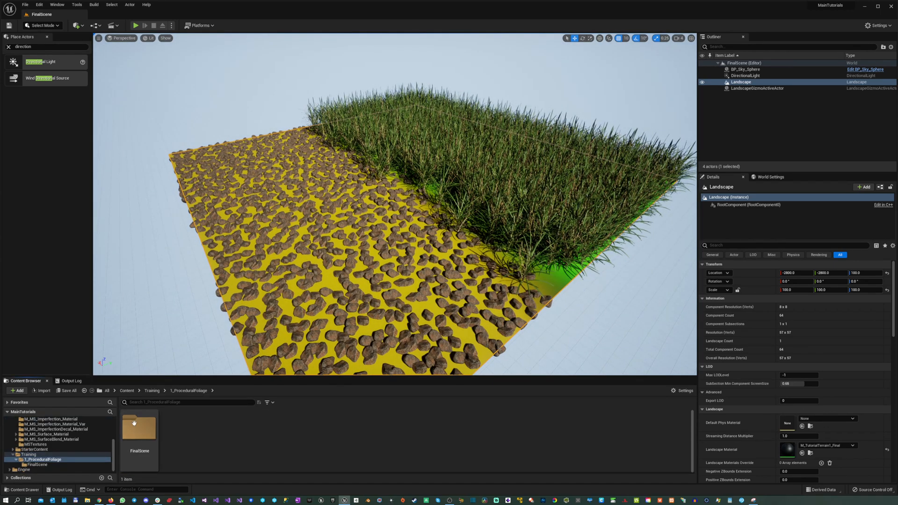
double_click(138, 429)
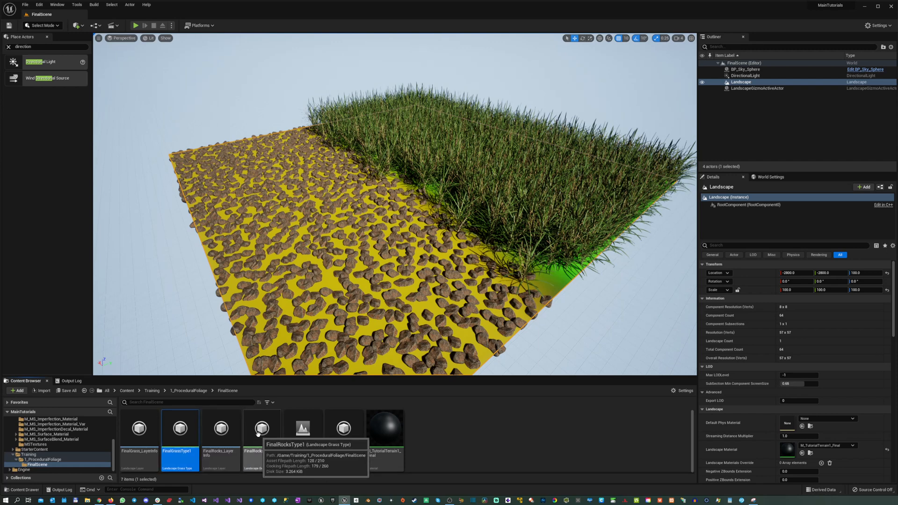
click(262, 428)
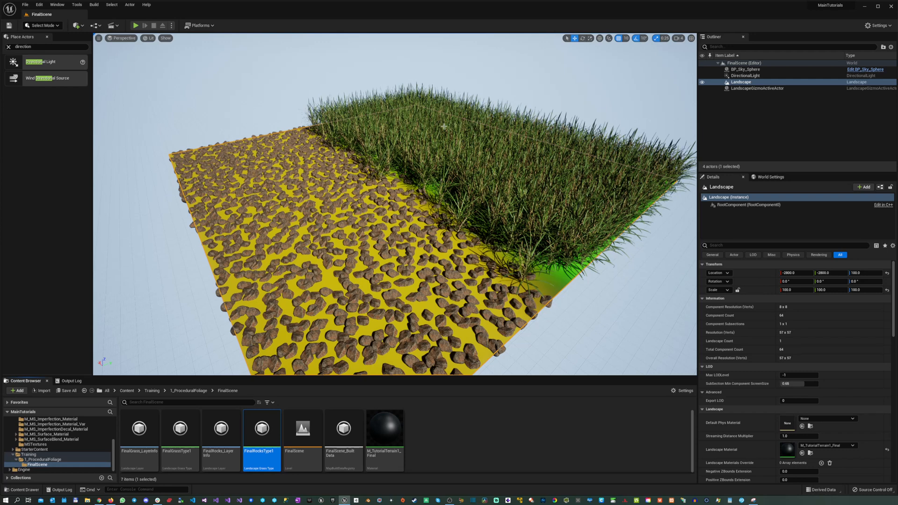
mouse_move(327, 437)
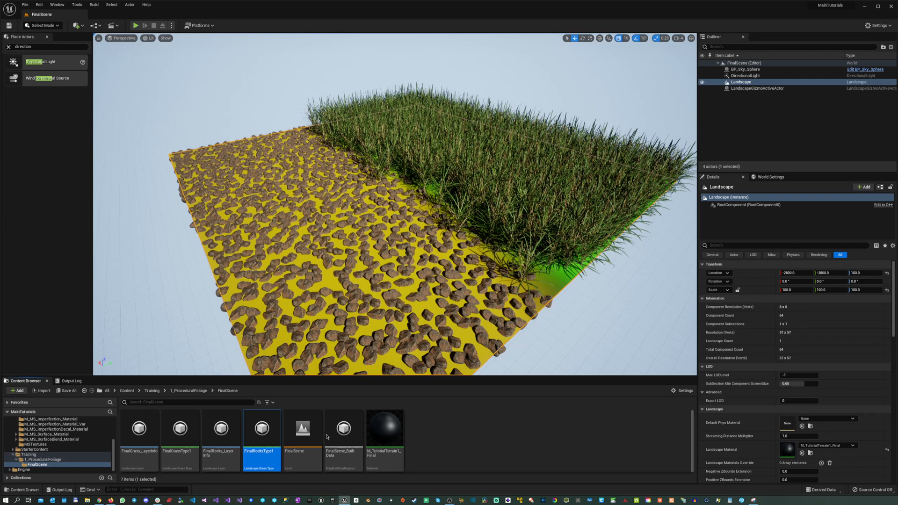
- Lower FinalGrassType1's Grass Density to 10.0 so only sparse grass clumps remain
double_click(180, 428)
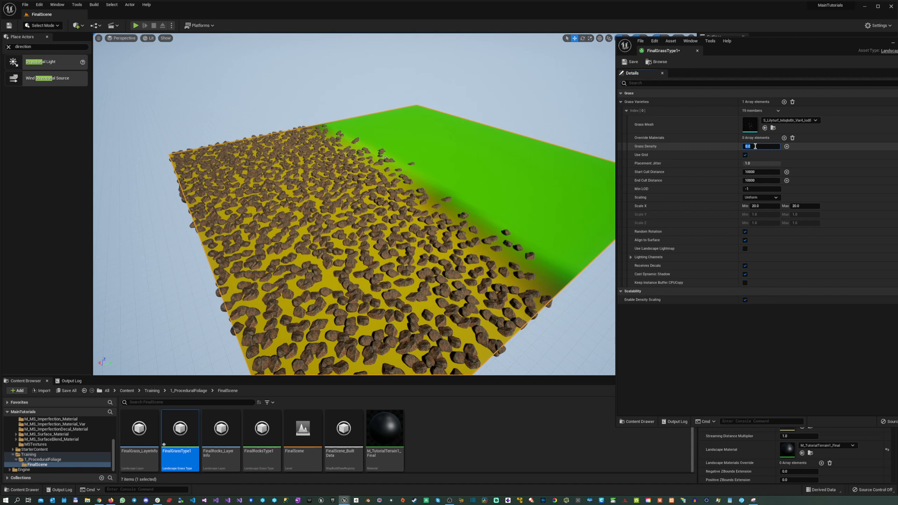
text(10.0)
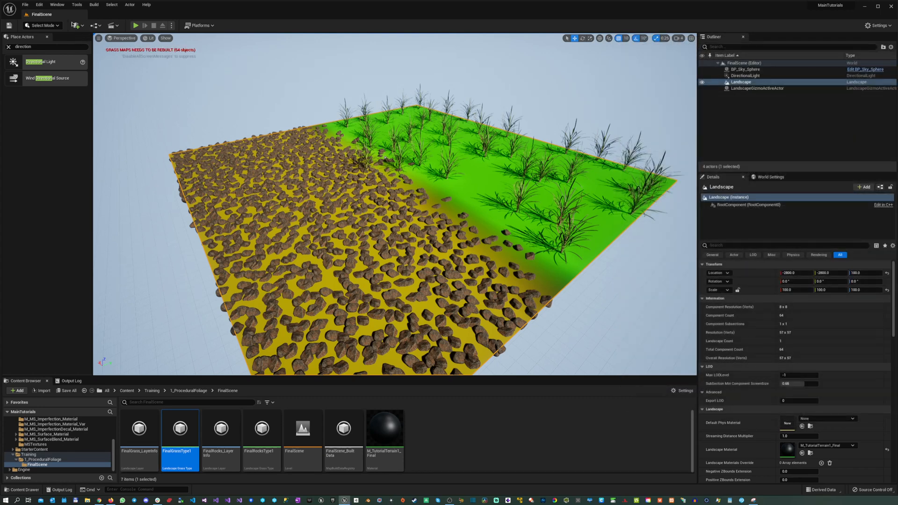
- Create a new empty level, place a BP_Sky_Sphere, and switch to Landscape Mode
click(25, 5)
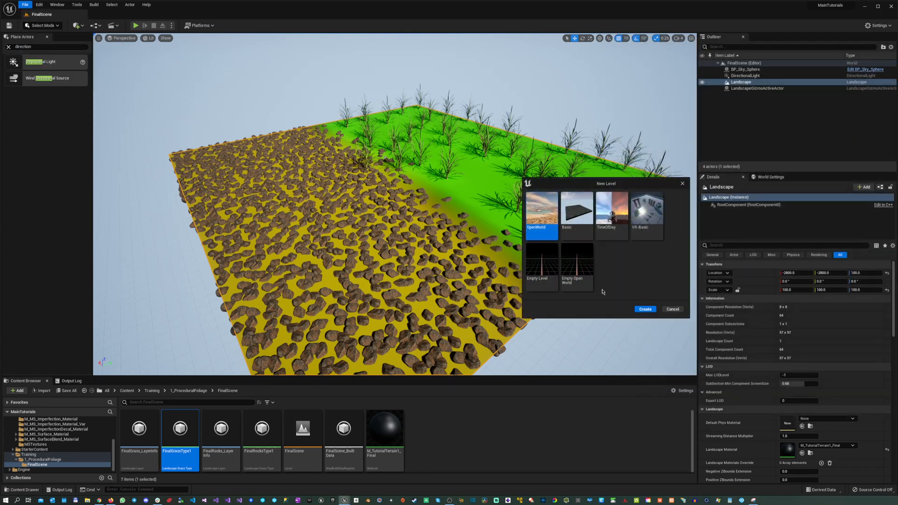
click(644, 310)
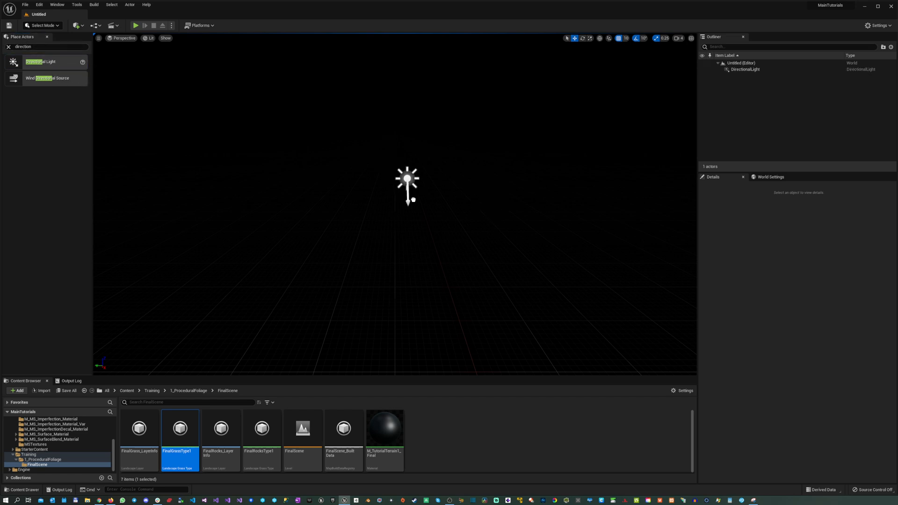
click(744, 68)
text(bp)
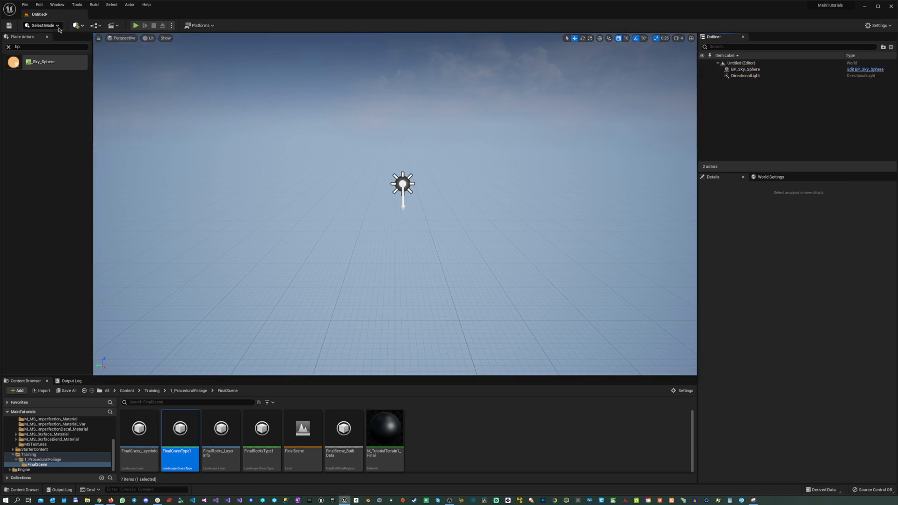
click(43, 25)
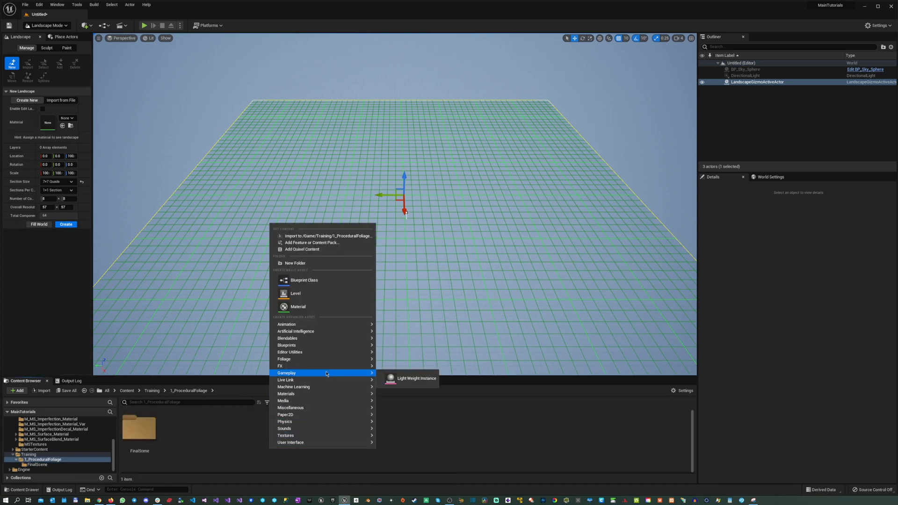
- Create material M_TutorialTerrain, assign it as the landscape material, and create the landscape
click(298, 307)
text(M_TutorialTerra)
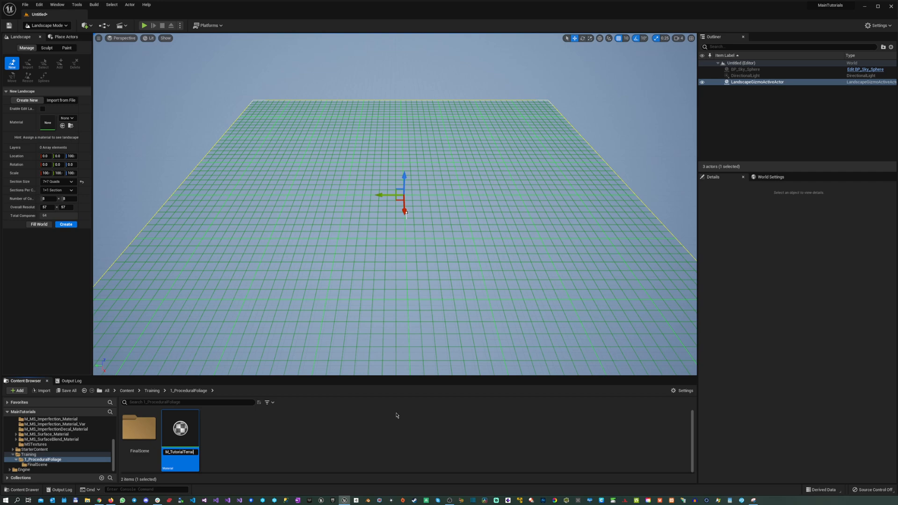
double_click(179, 428)
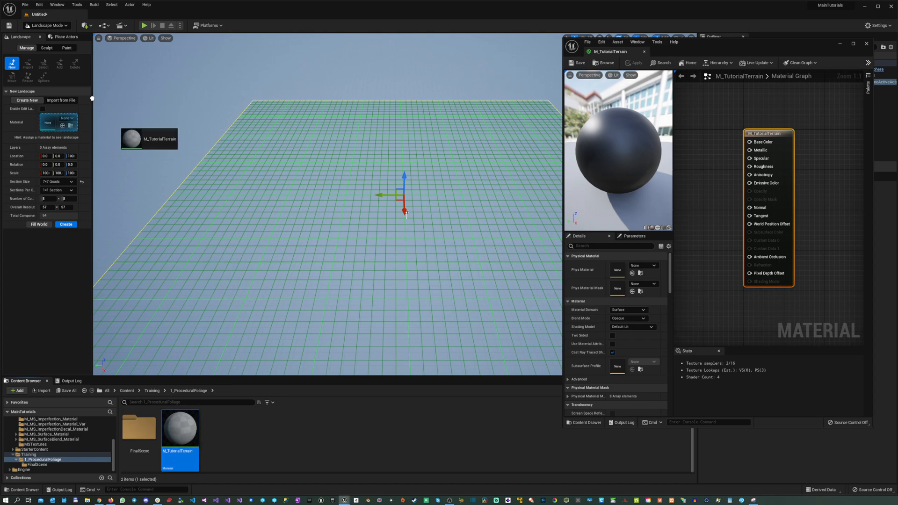
click(68, 121)
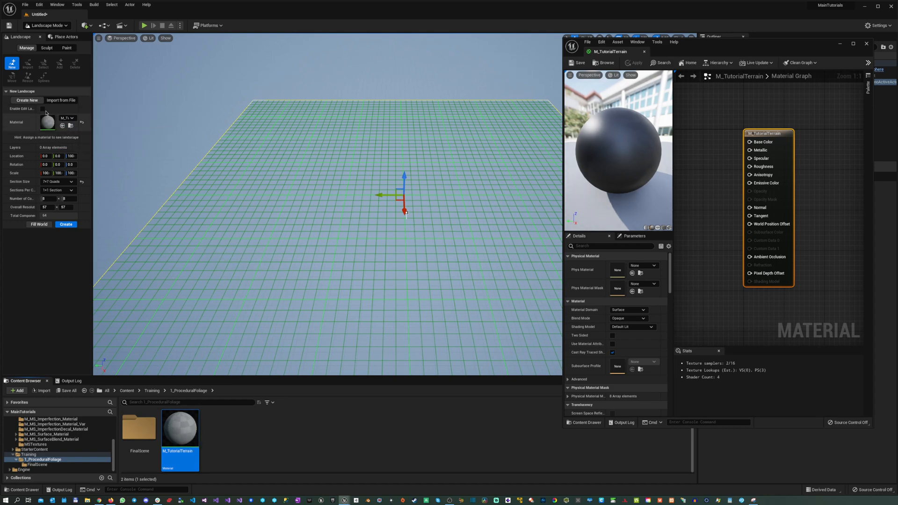
click(47, 47)
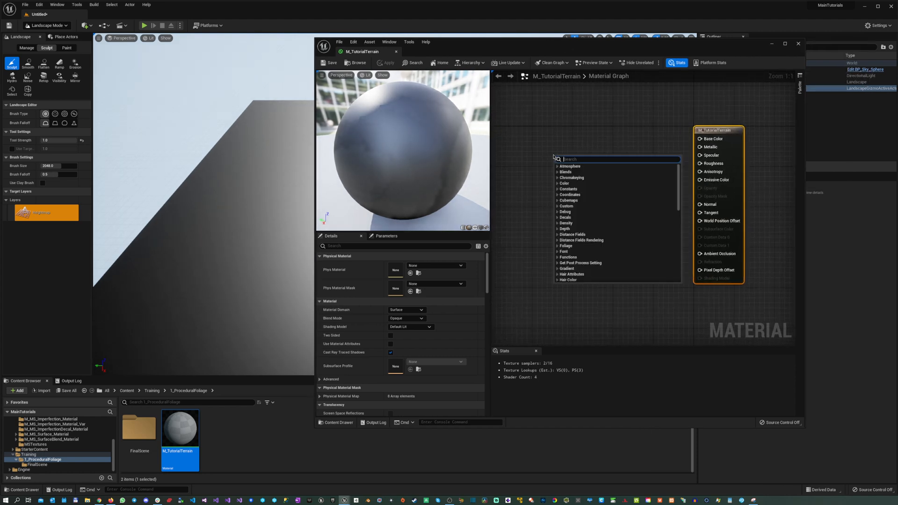
- Add a Landscape Layer Blend node with two layer elements to the material graph
text(la)
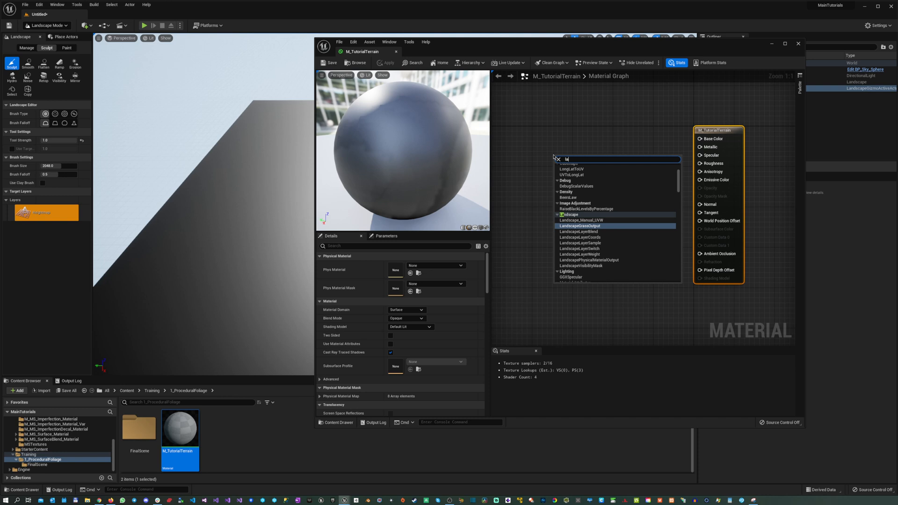
text(ands)
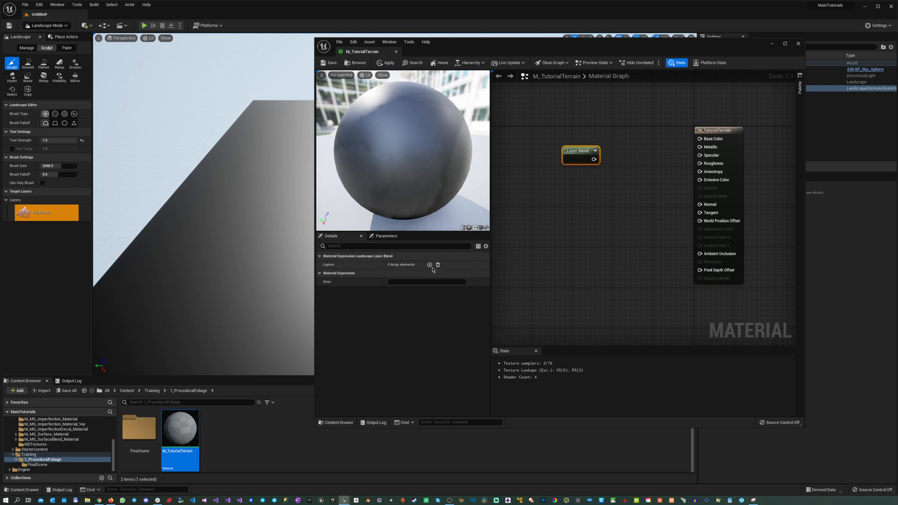
click(430, 264)
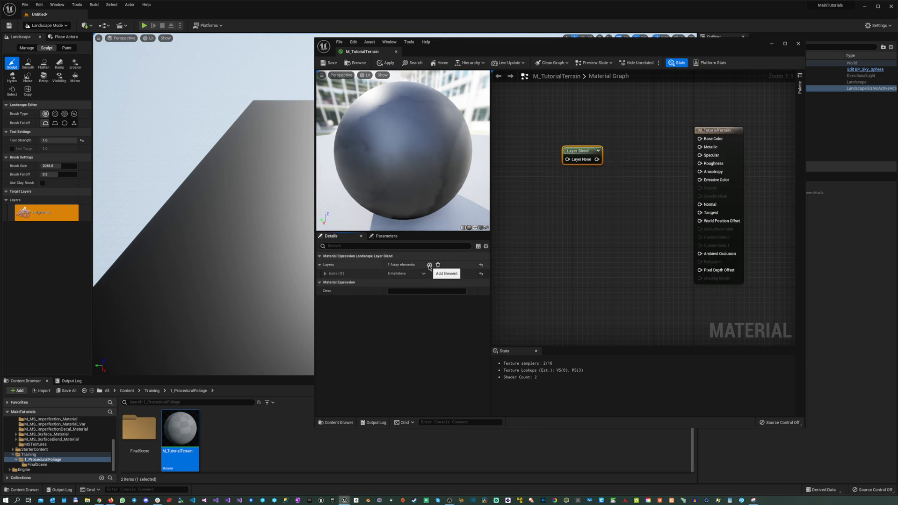
click(430, 265)
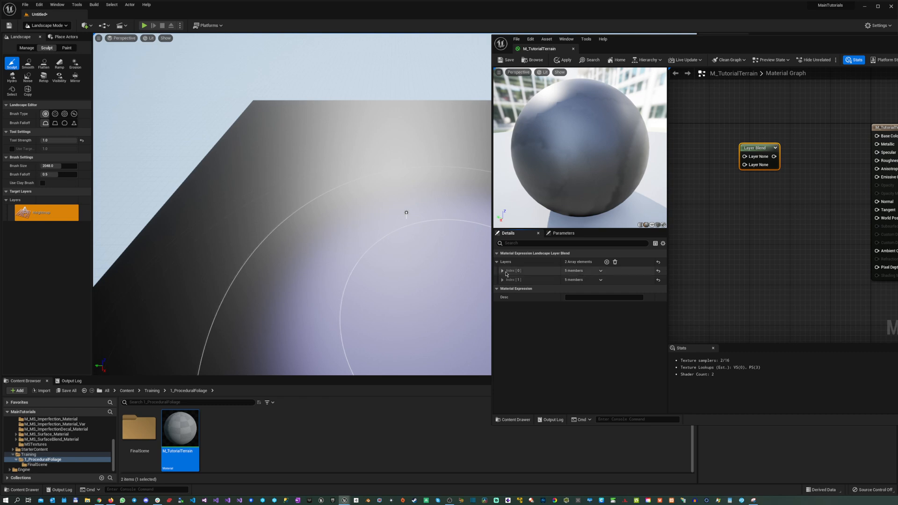
- Name the blend layers Grass and Rocks and wire the blend into Base Color
click(502, 270)
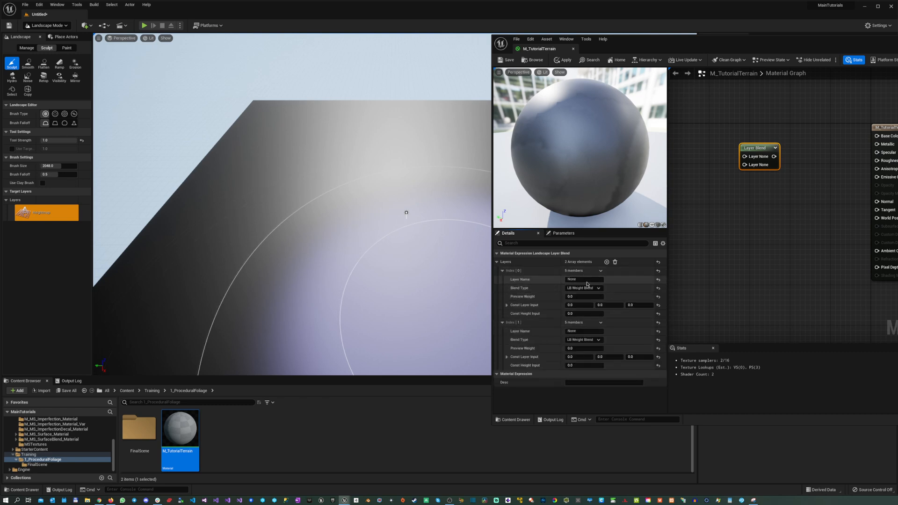
click(584, 280)
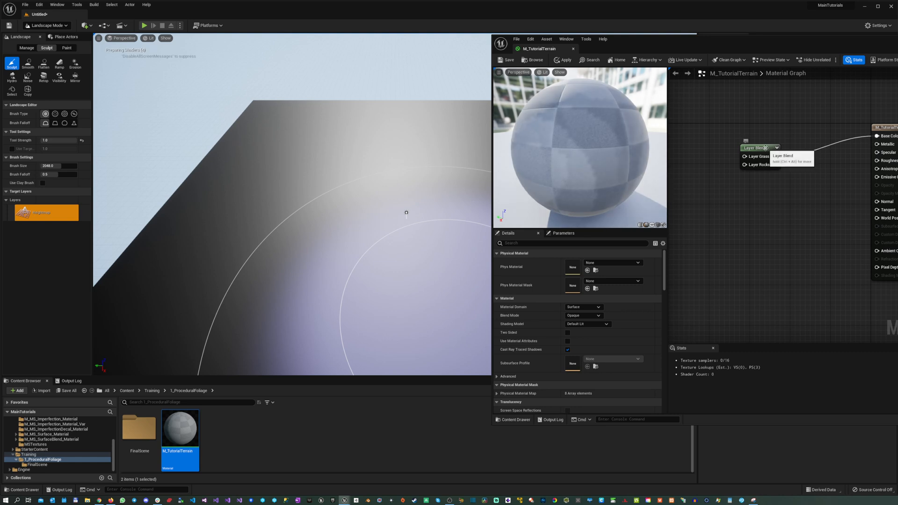
click(760, 147)
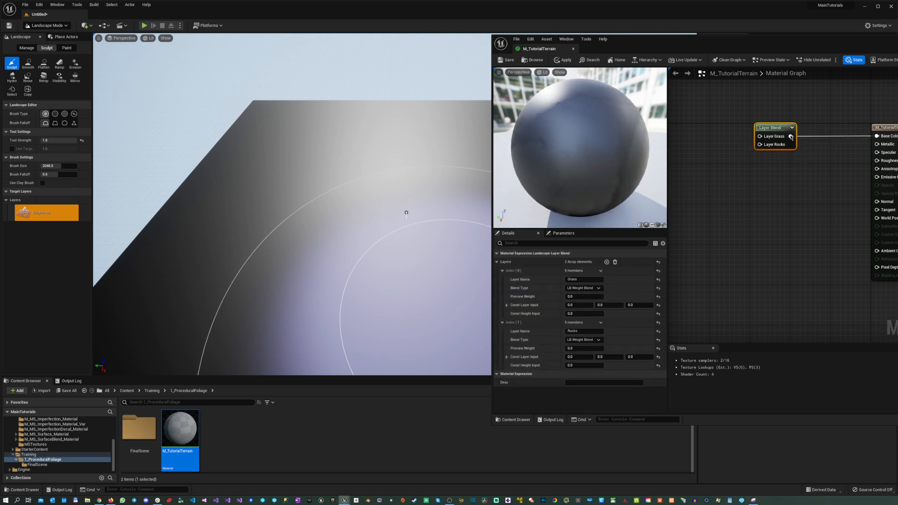
mouse_move(791, 136)
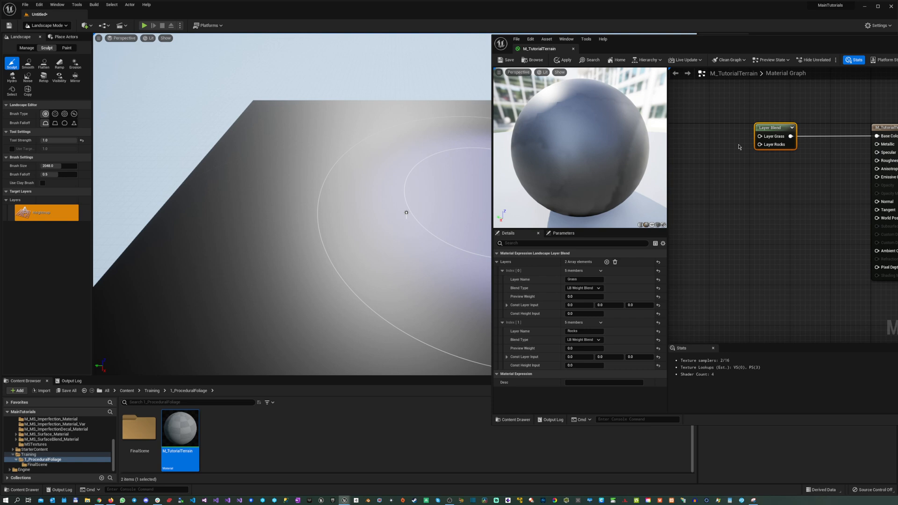
mouse_move(889, 145)
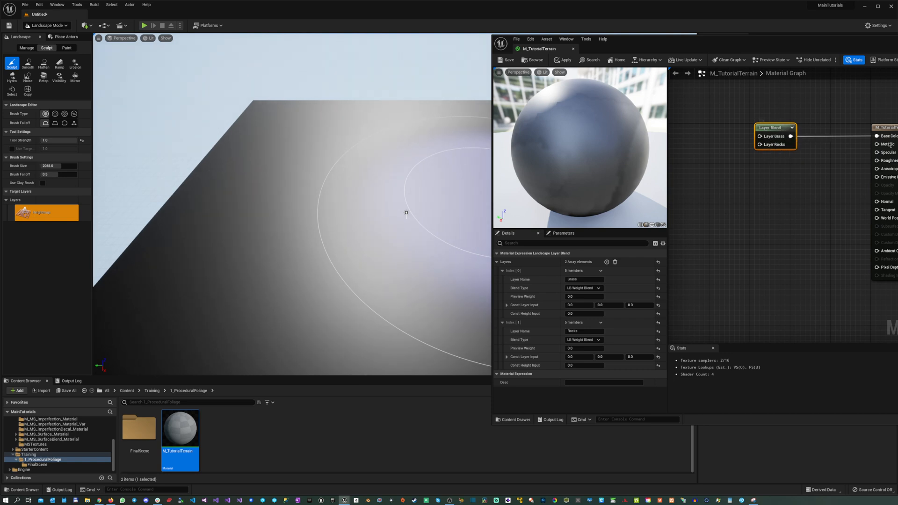
mouse_move(775, 137)
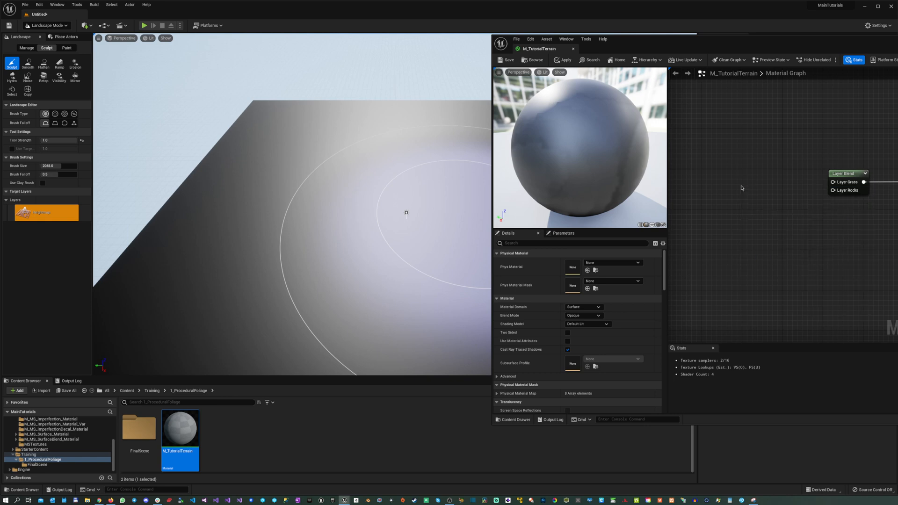
- Add colour parameter nodes GrassColor and RocksColor feeding the Grass and Rocks layers
click(761, 213)
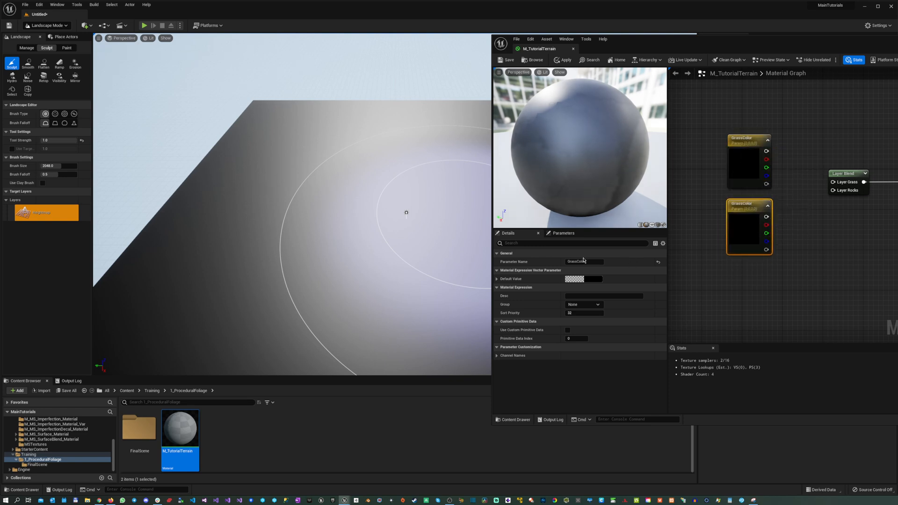
triple_click(584, 262)
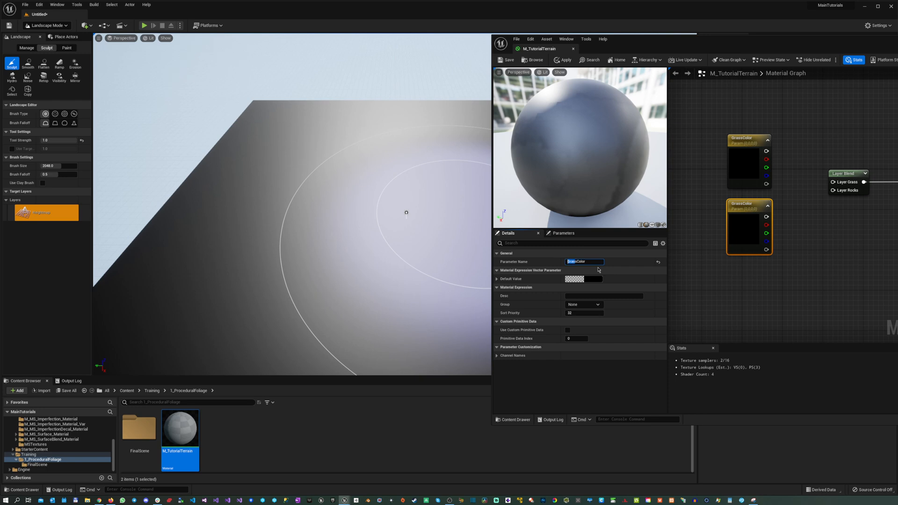
text(RocksColor)
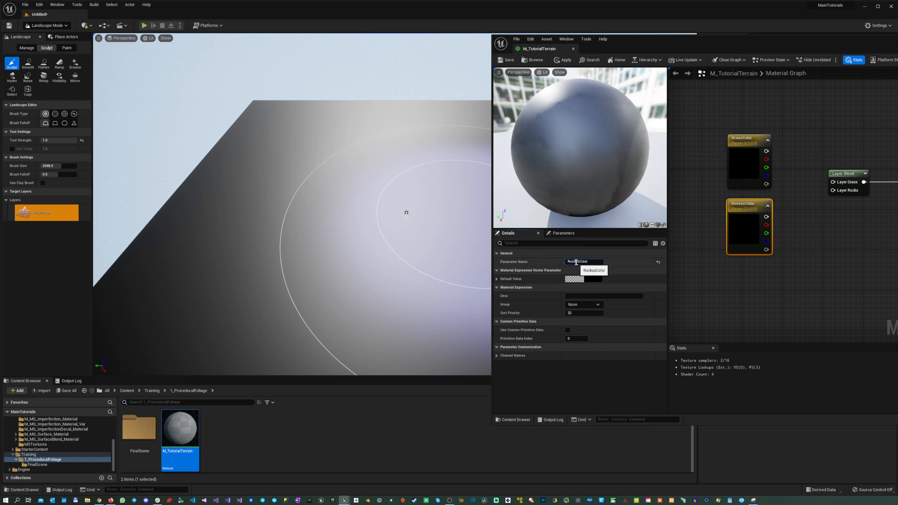
triple_click(584, 261)
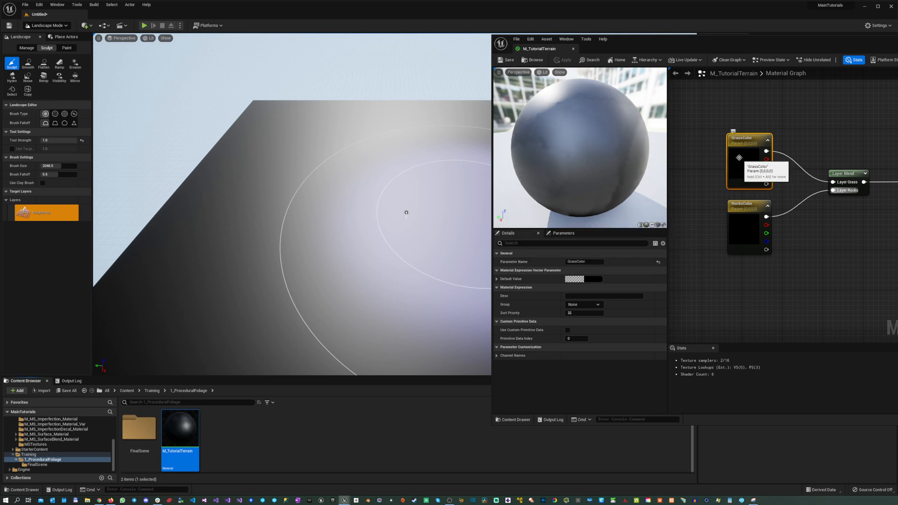
- Set GrassColor's default value to green and RocksColor's to yellow
click(589, 278)
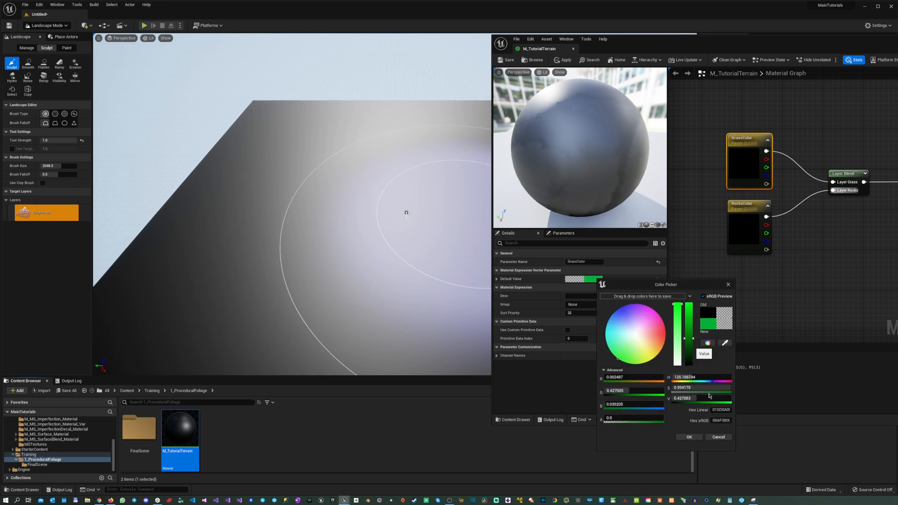
click(690, 437)
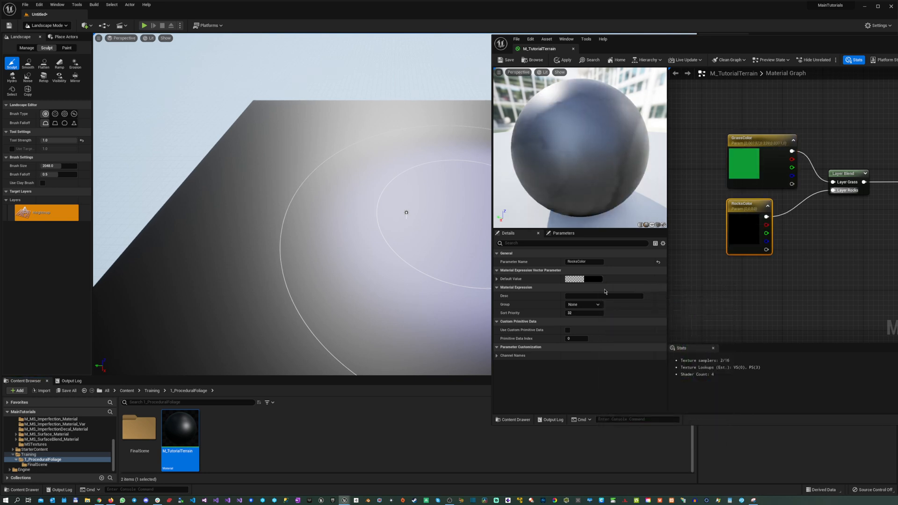
click(574, 279)
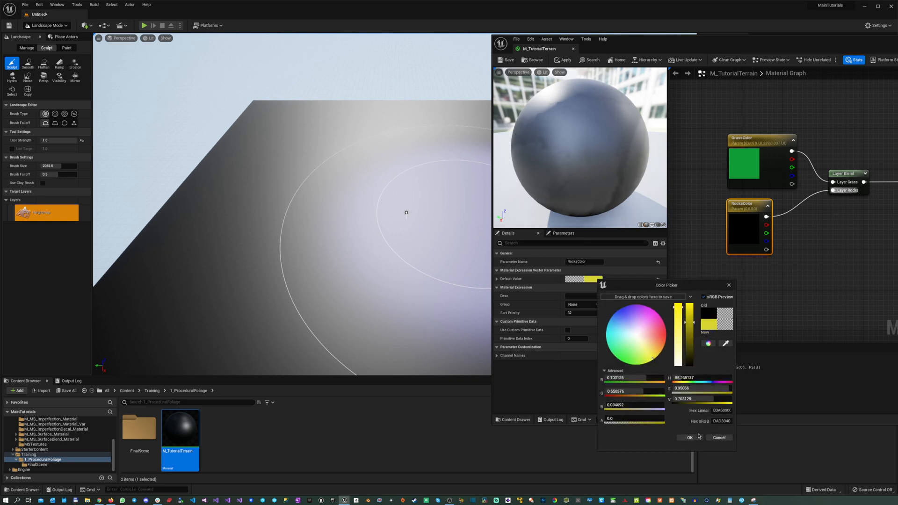
click(689, 438)
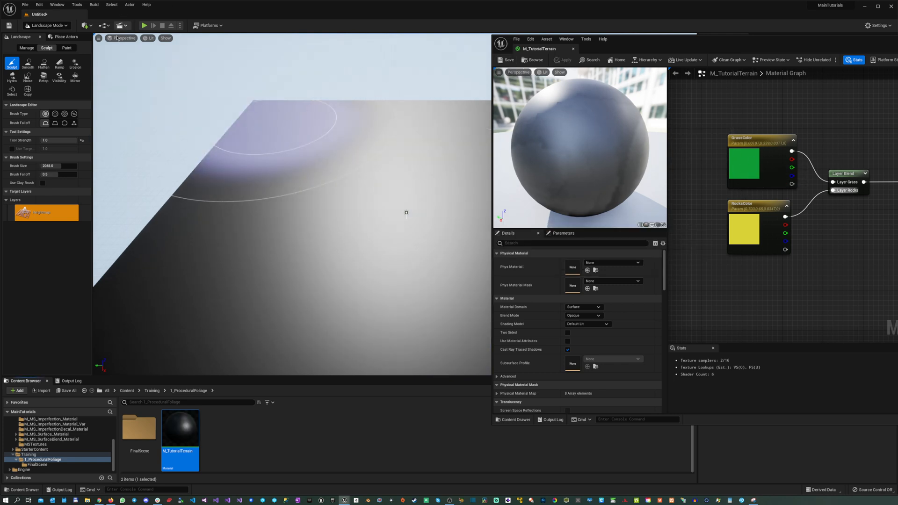
- In Landscape Paint mode, create a non-weight-blended TutorialGrass_LayerInfo for the Grass layer
click(66, 48)
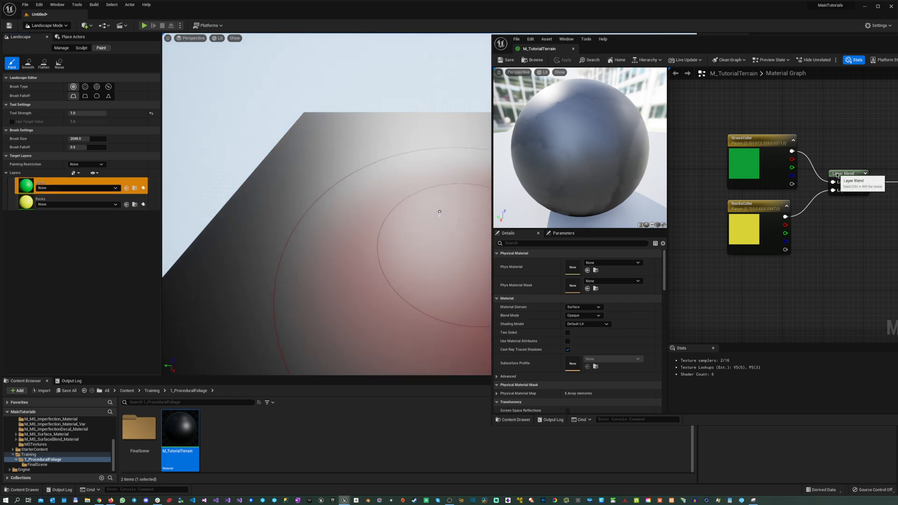
click(847, 173)
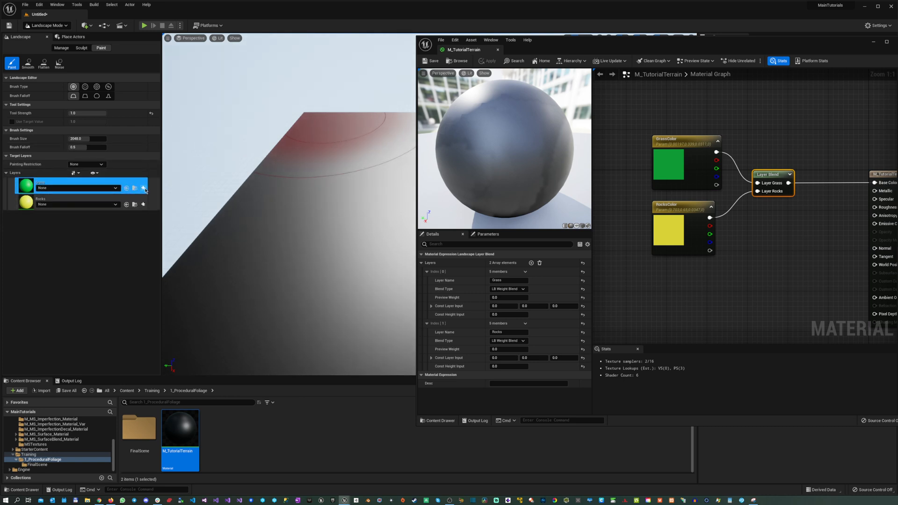
click(143, 188)
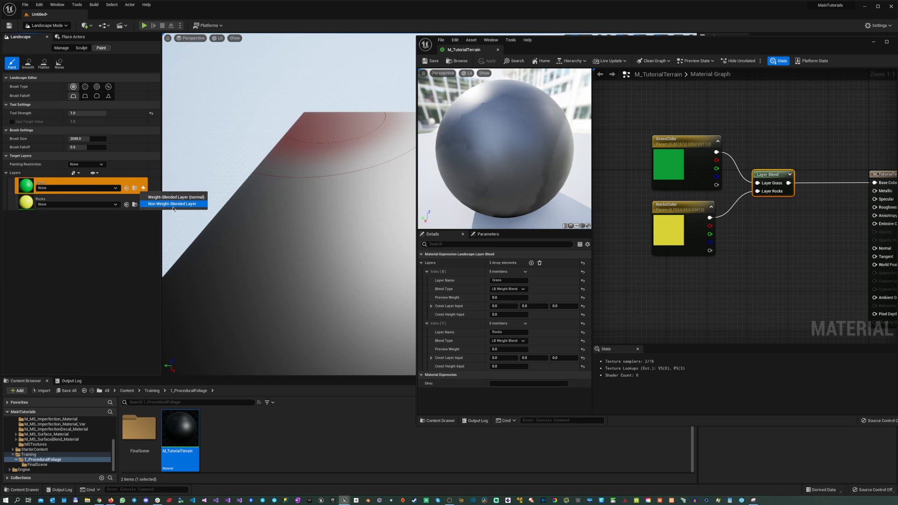
click(182, 198)
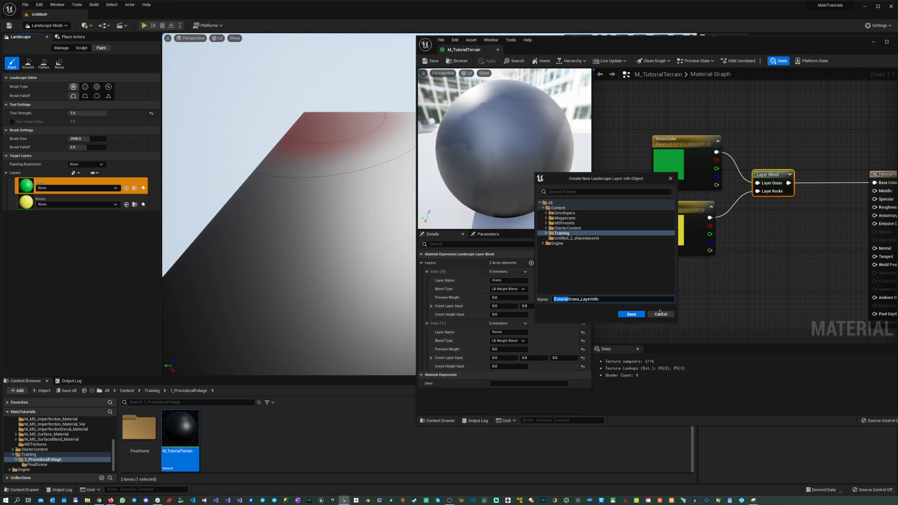
click(631, 314)
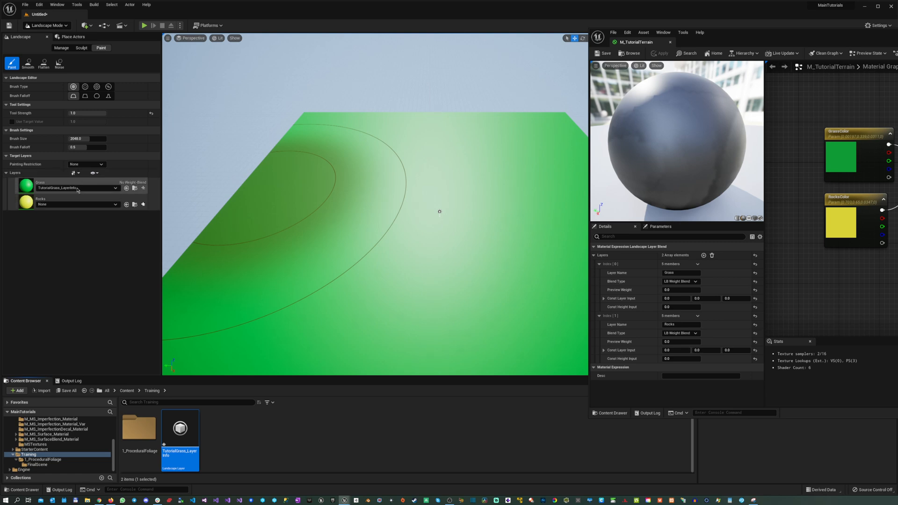
mouse_move(144, 217)
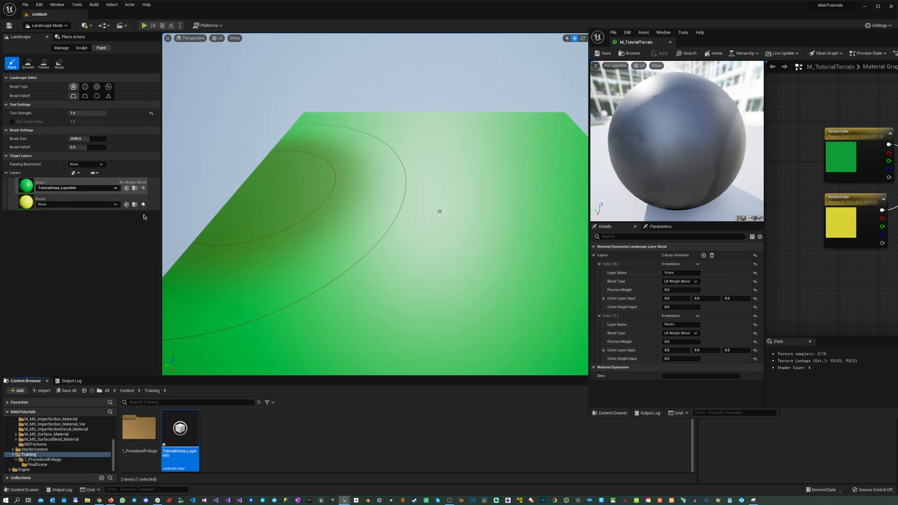
- Create TutorialRocks_LayerInfo, clear the Grass layer, then paint grass and rock areas on the landscape
click(143, 204)
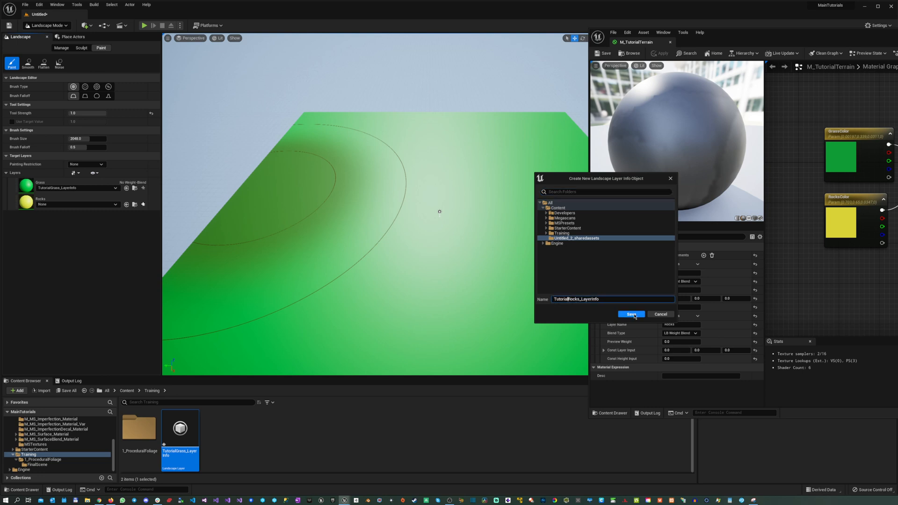
click(630, 314)
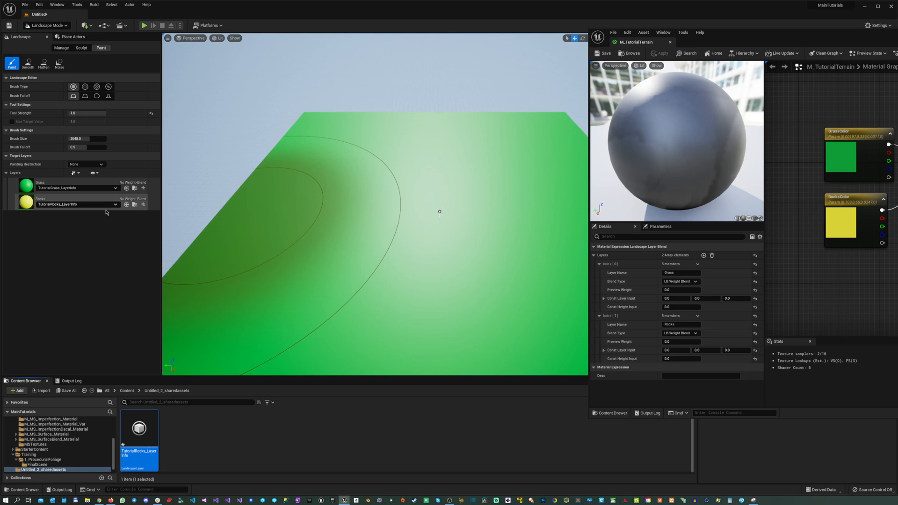
mouse_move(266, 212)
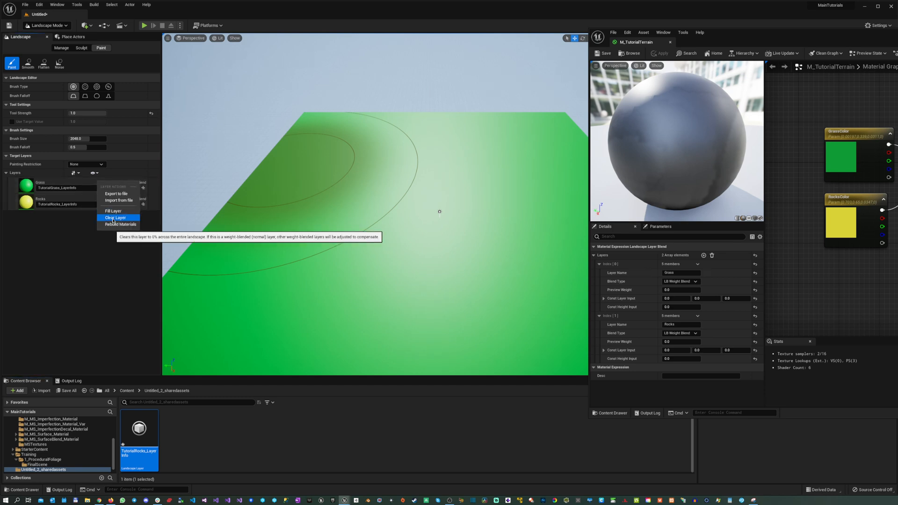
click(114, 218)
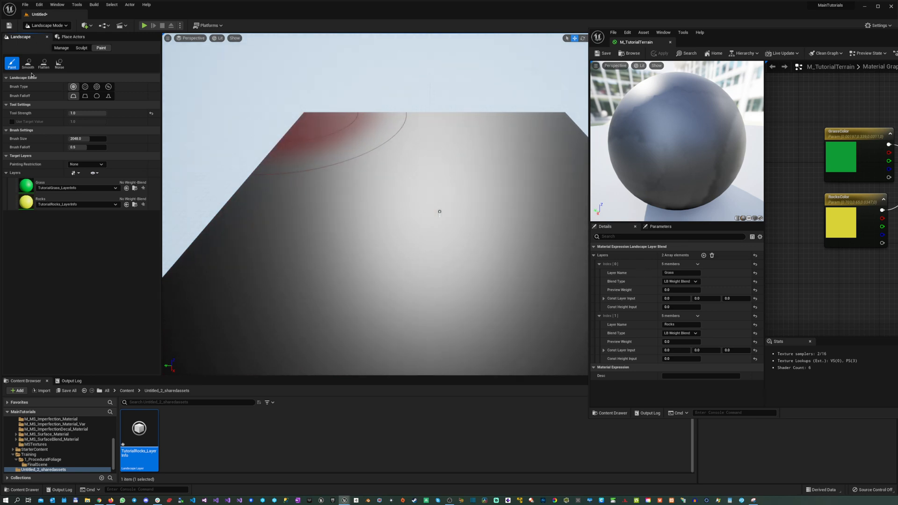
mouse_move(65, 188)
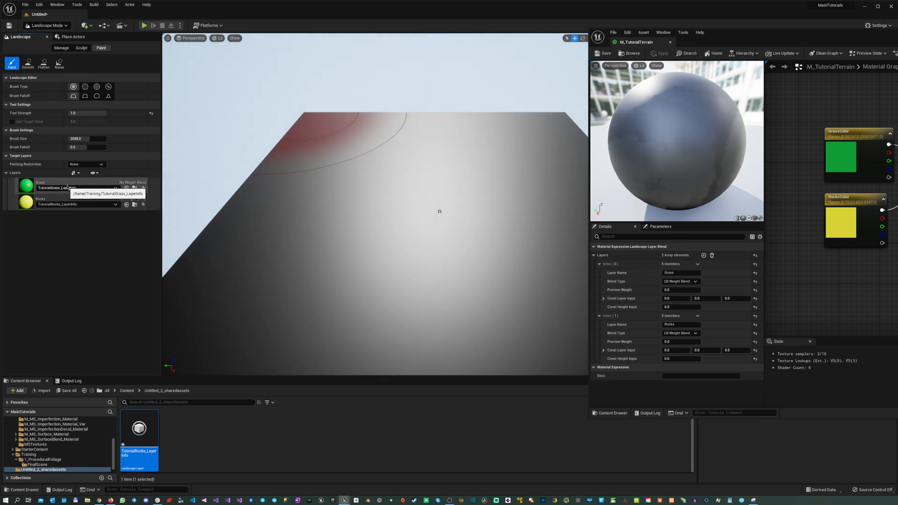
click(62, 185)
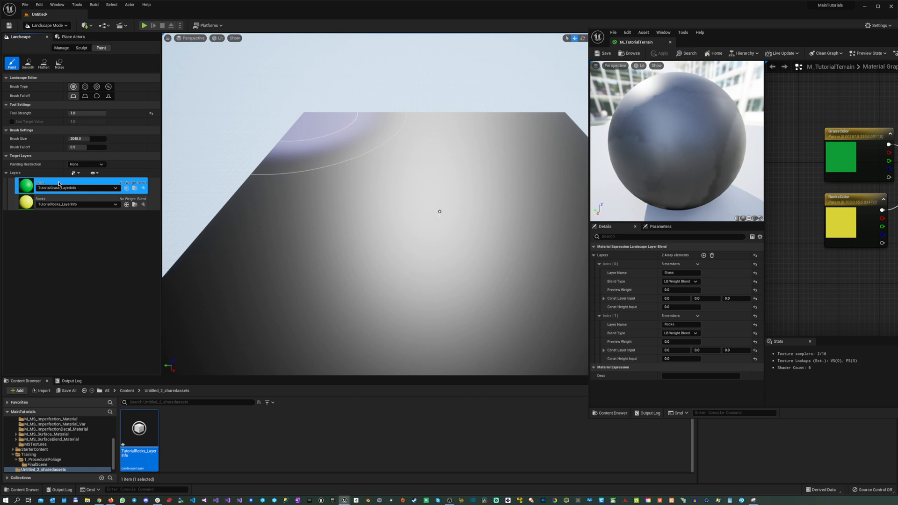
click(68, 185)
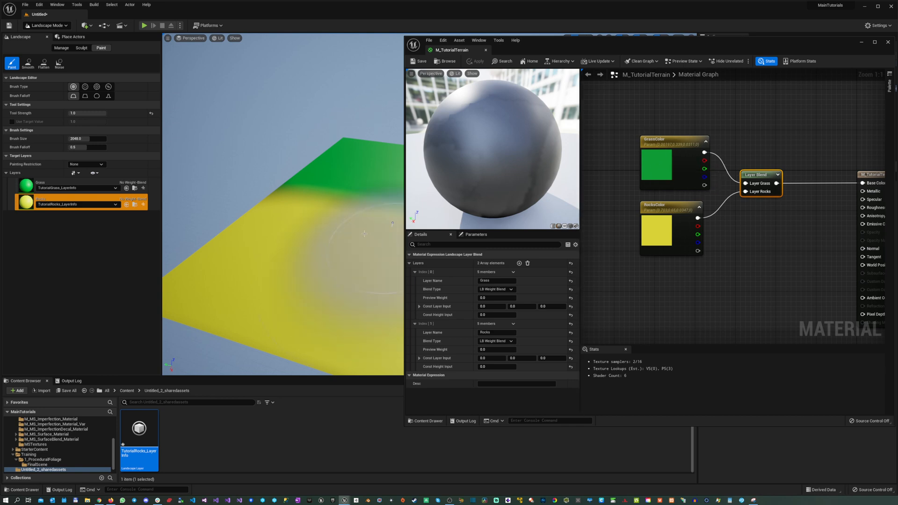
mouse_move(666, 177)
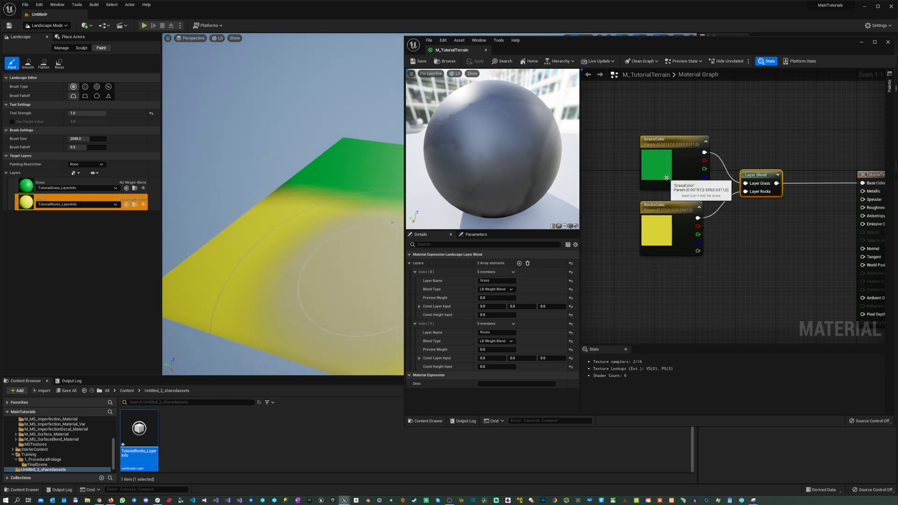
- Change the RocksColor parameter's default value from yellow to a pale grey
click(657, 226)
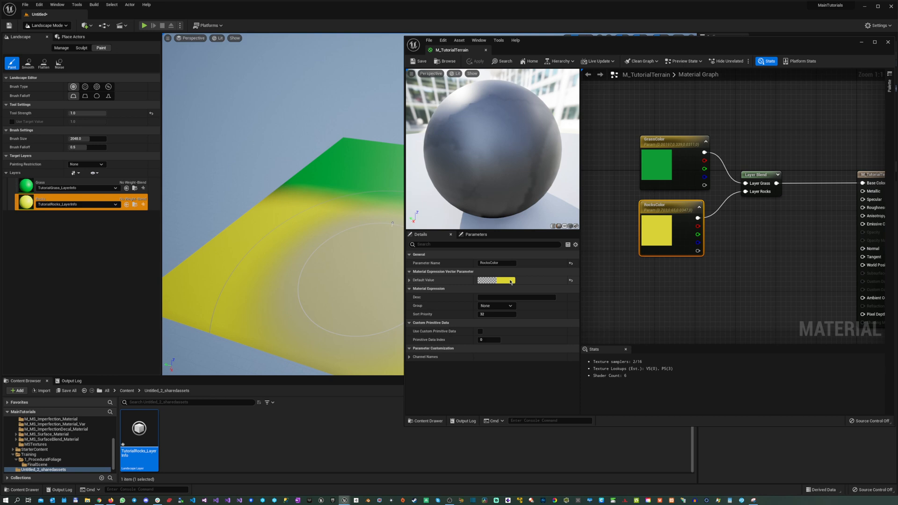
click(496, 280)
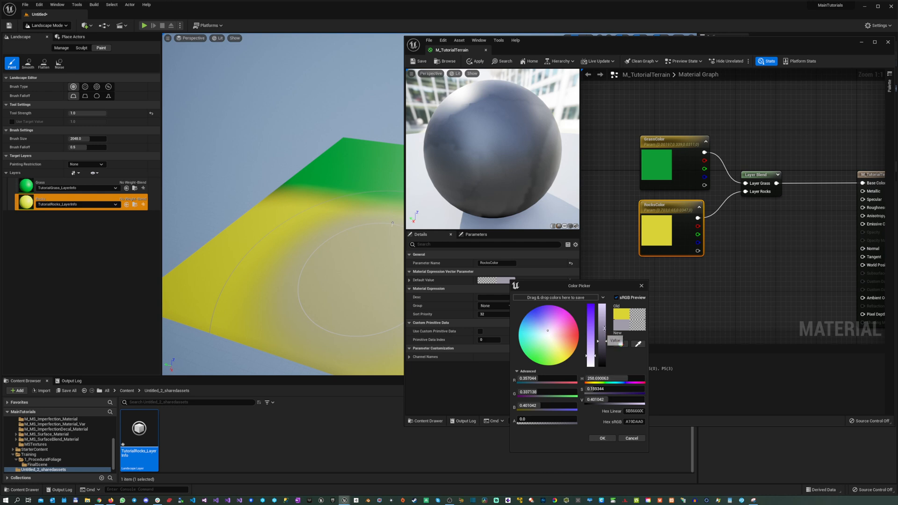
click(602, 438)
text(l)
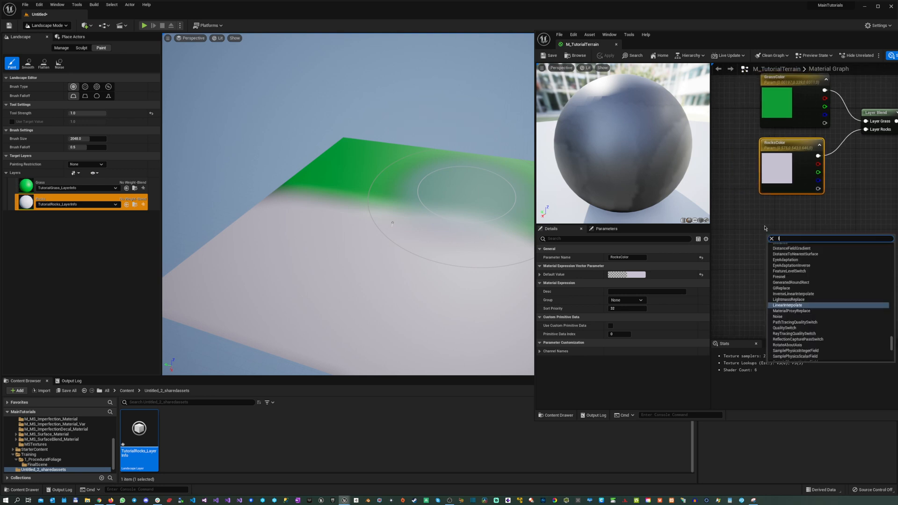
- Add Landscape Layer Sample nodes and a Landscape Grass Output node with Grass and Rocks entries
text(and)
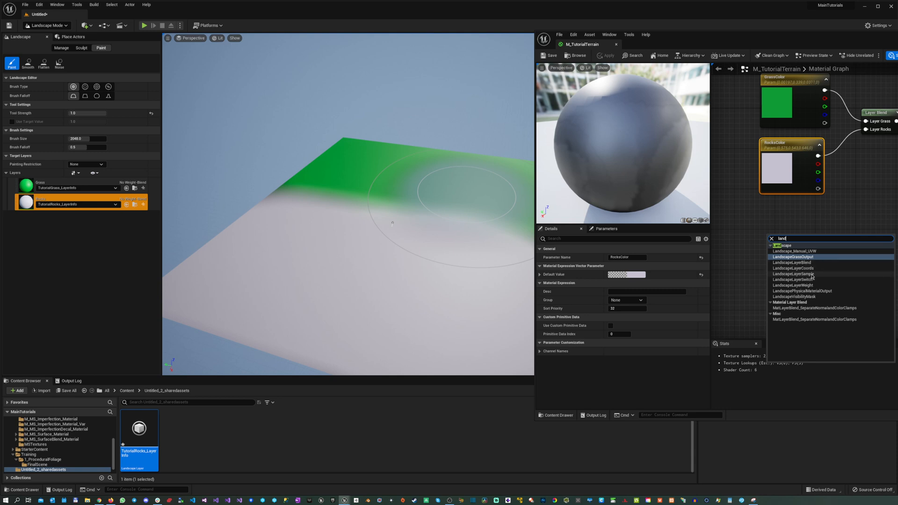
click(795, 285)
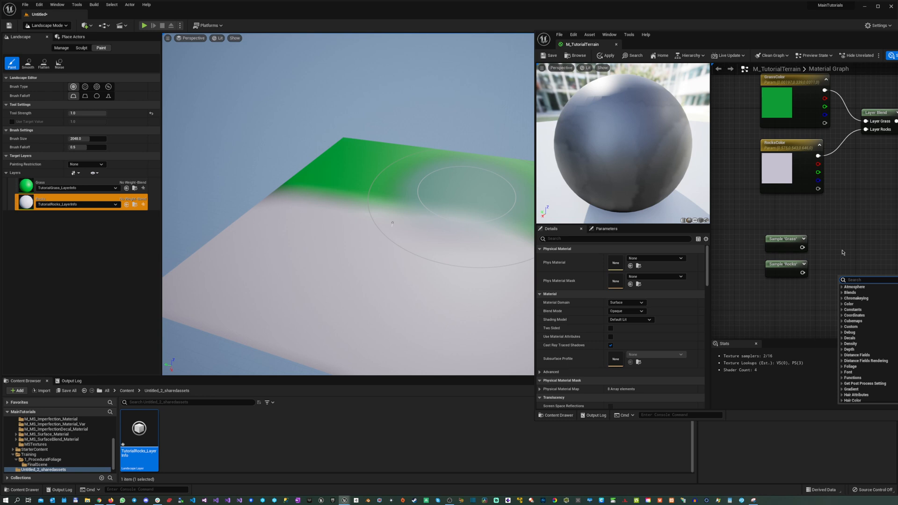
text(grass)
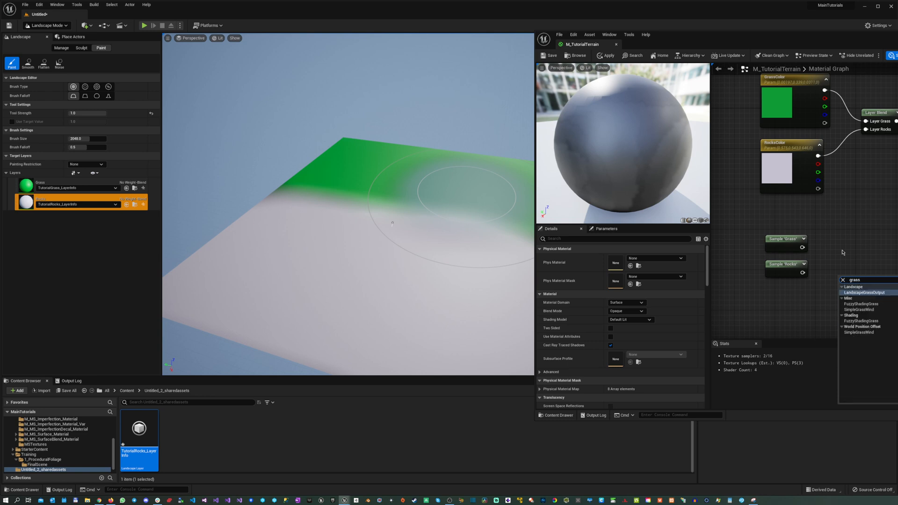
click(865, 292)
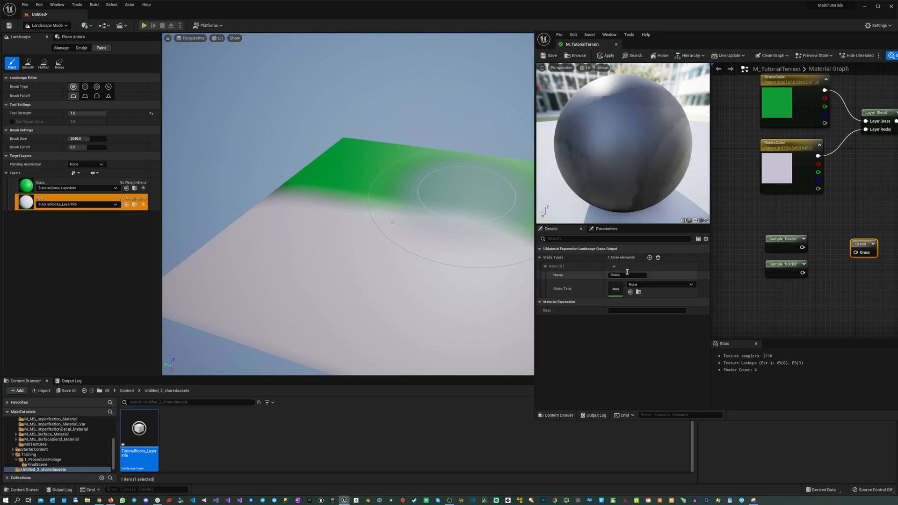
click(649, 258)
text(Rocks)
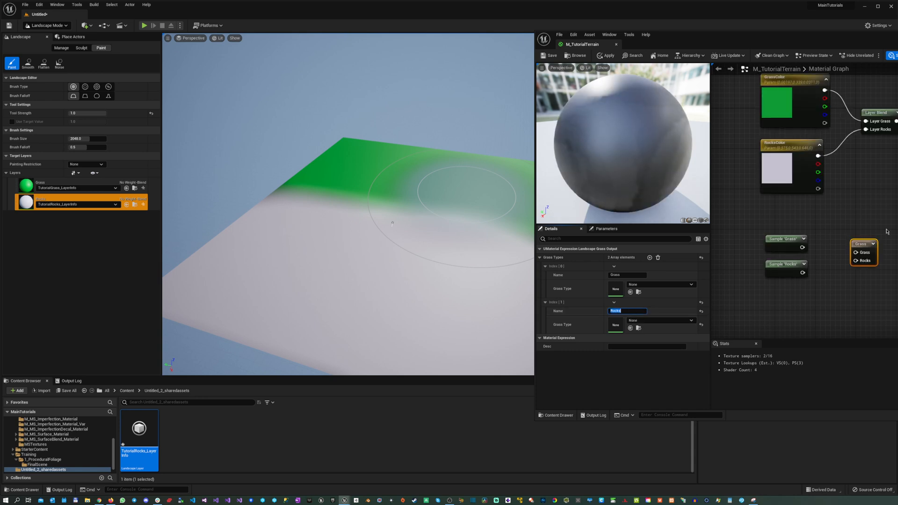
mouse_move(886, 129)
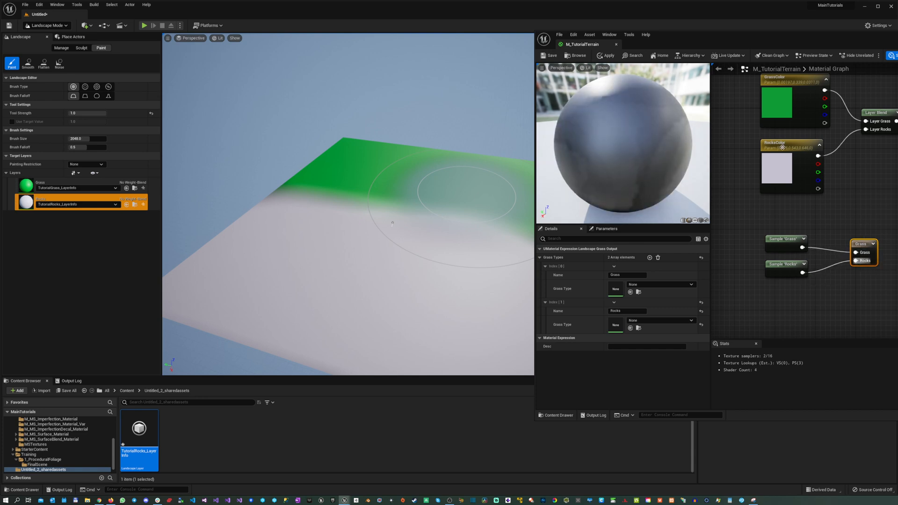
- Wire Sample Grass and Sample Rocks into the grass output's Grass and Rocks pins
click(605, 55)
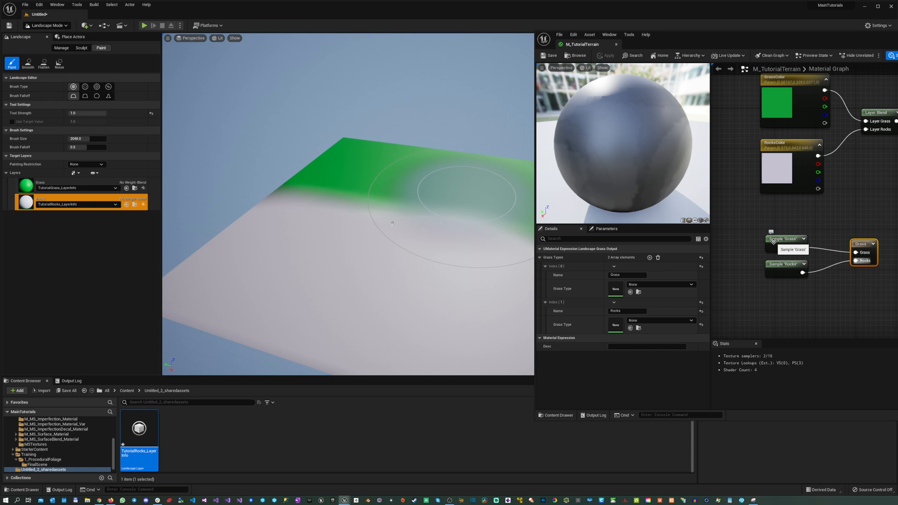
click(785, 238)
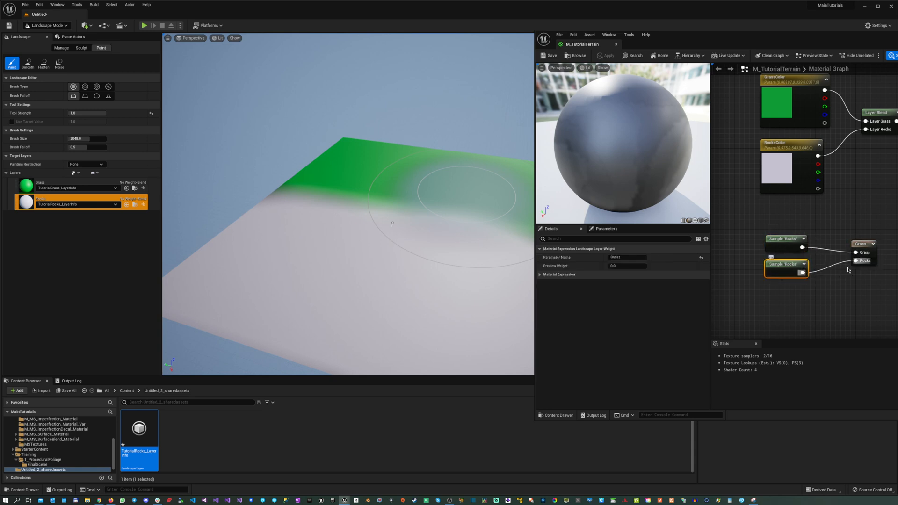
click(861, 243)
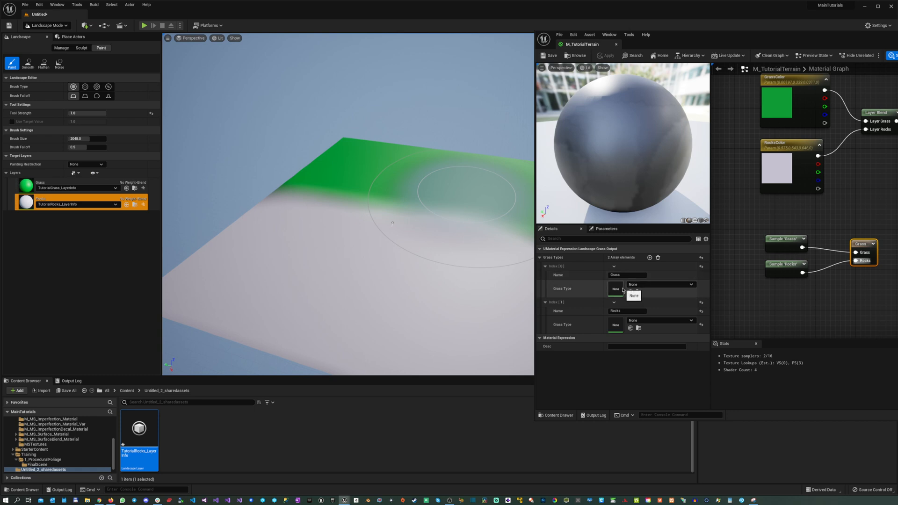
click(633, 296)
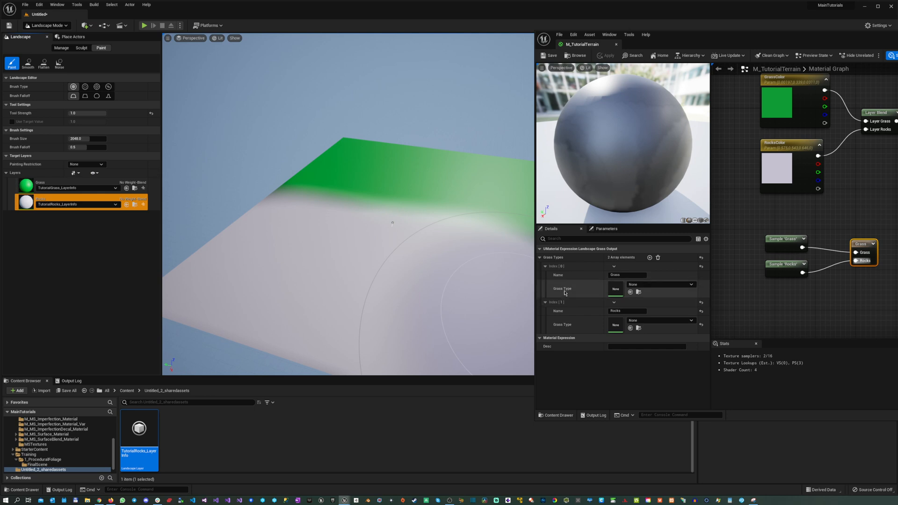
mouse_move(591, 290)
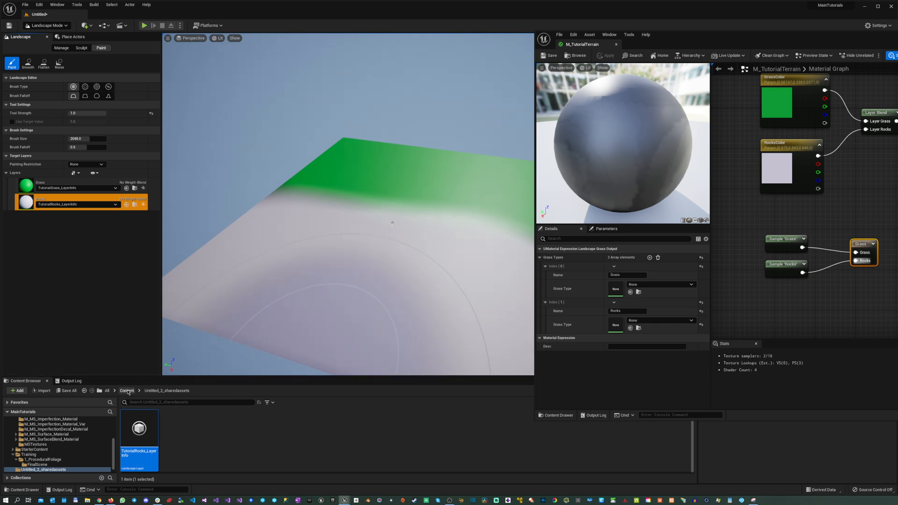
- In the Training folder, create a Landscape Grass Type asset named TutorialGrassType
click(126, 391)
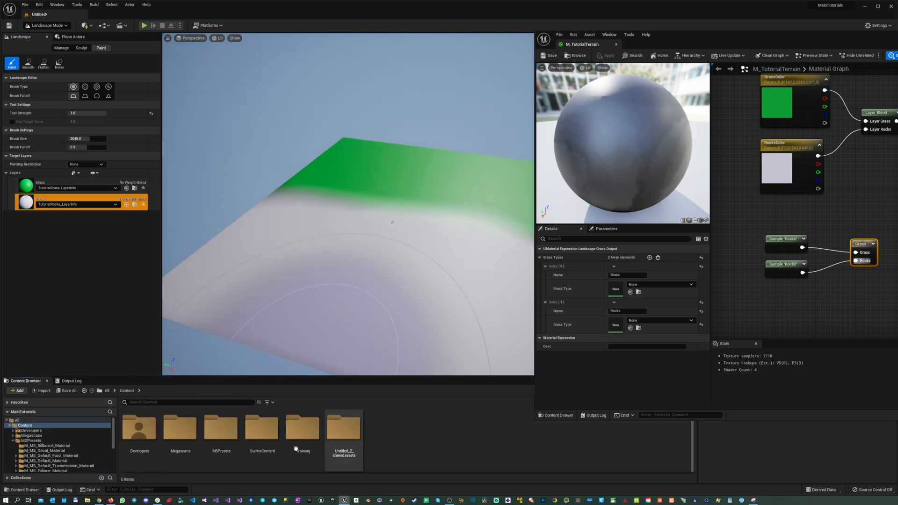
double_click(303, 427)
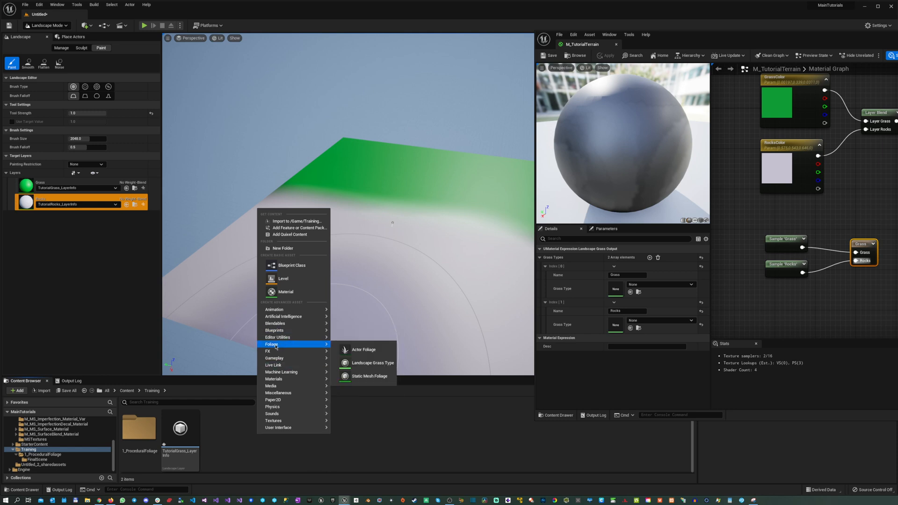
click(373, 363)
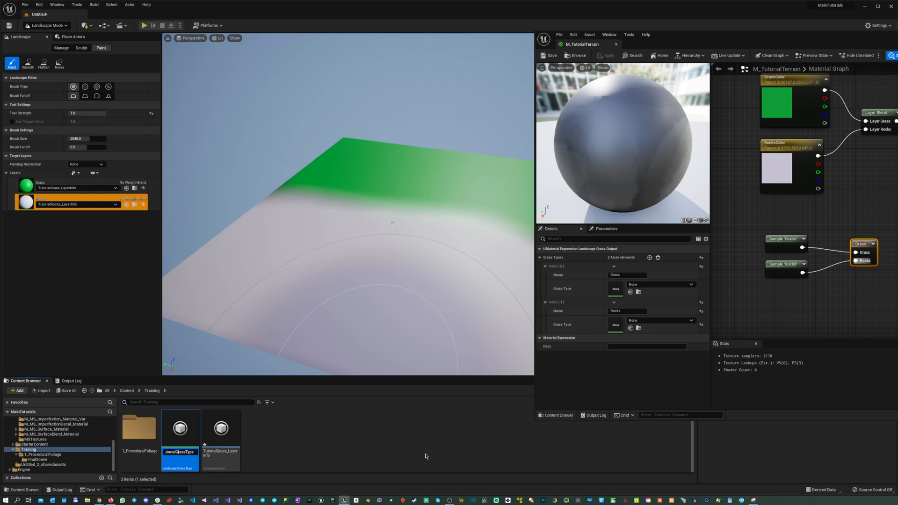
click(221, 429)
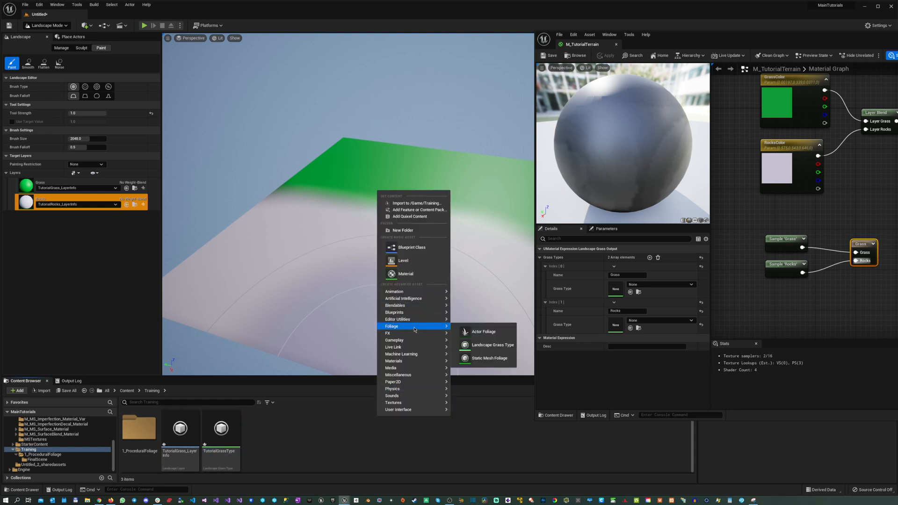
- Create TutorialRocksType and assign TutorialGrassType to the grass output's Grass entry
click(491, 345)
text(TutorialGrassType)
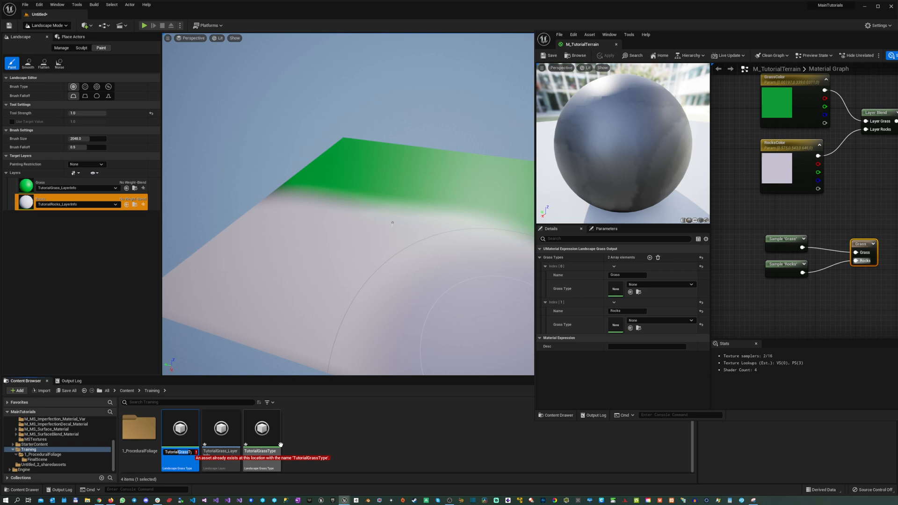
mouse_move(180, 429)
text(Rock)
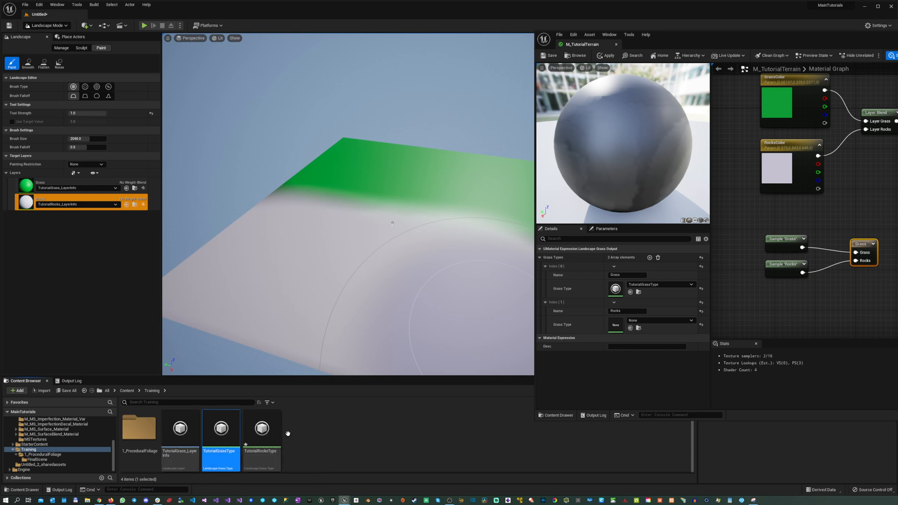
click(261, 428)
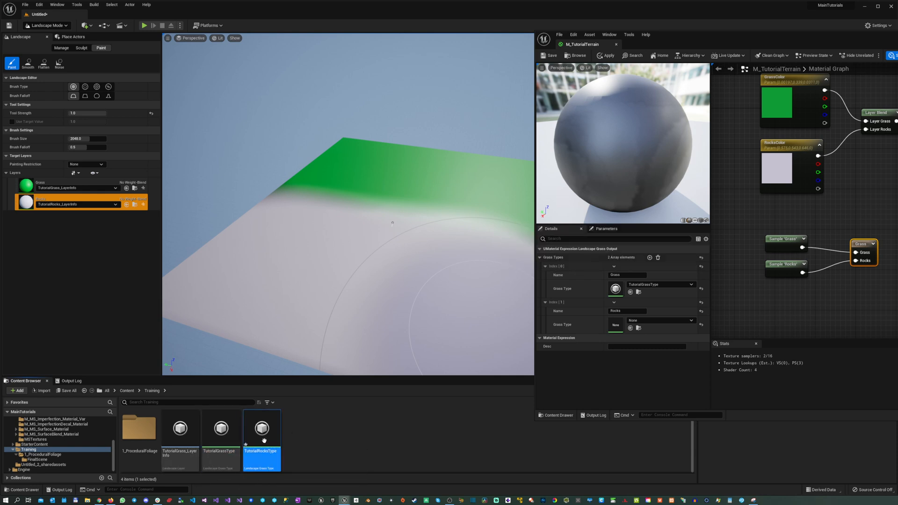
click(631, 329)
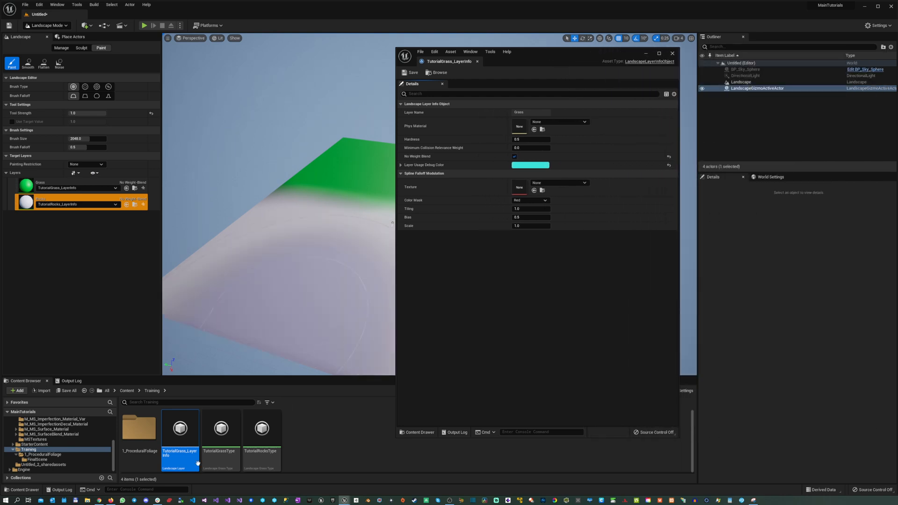
- Add a periwinkle plant mesh variety to TutorialGrassType with density 10 and scale 10
double_click(221, 429)
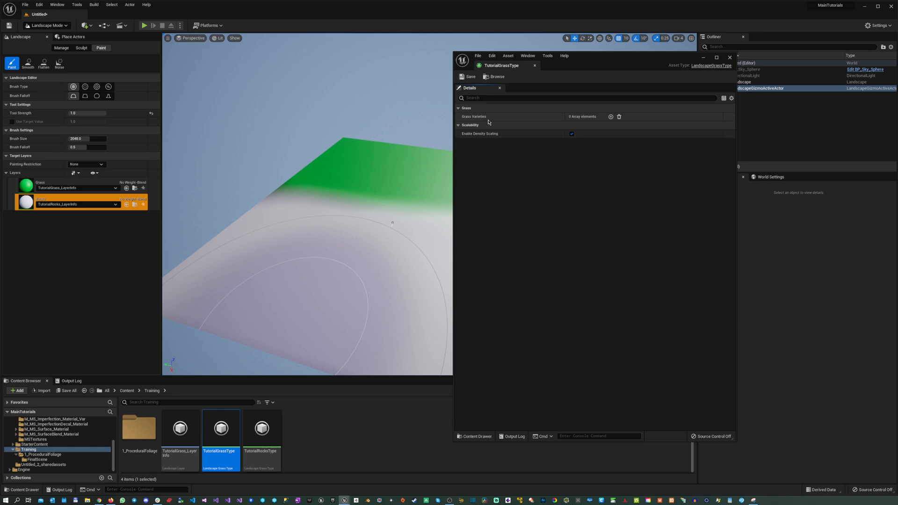
mouse_move(611, 116)
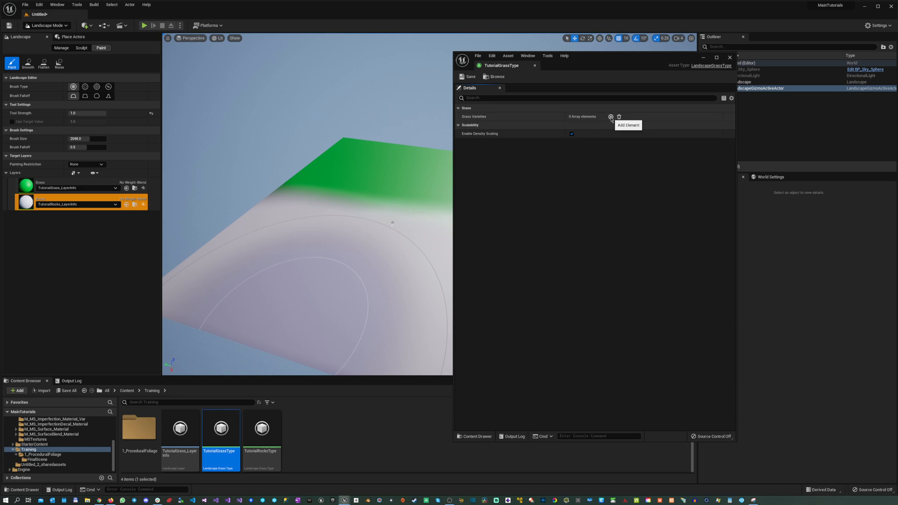
click(611, 116)
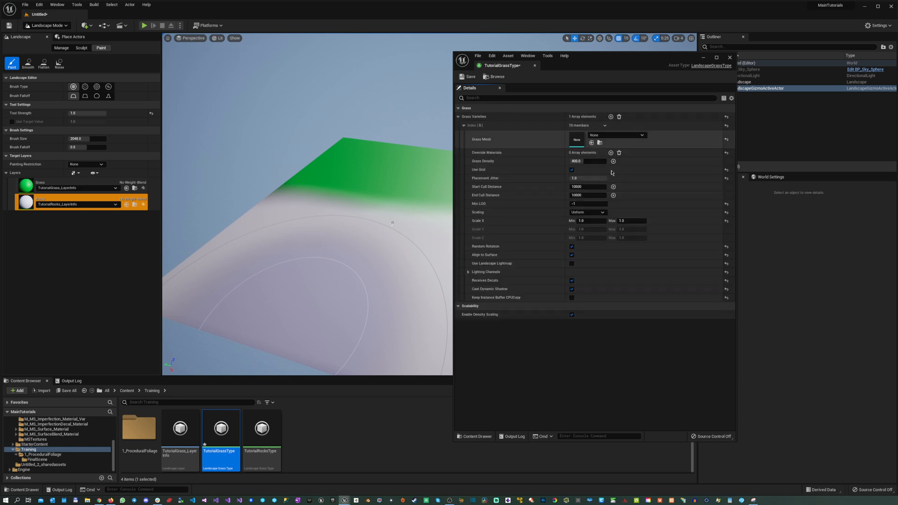
click(634, 134)
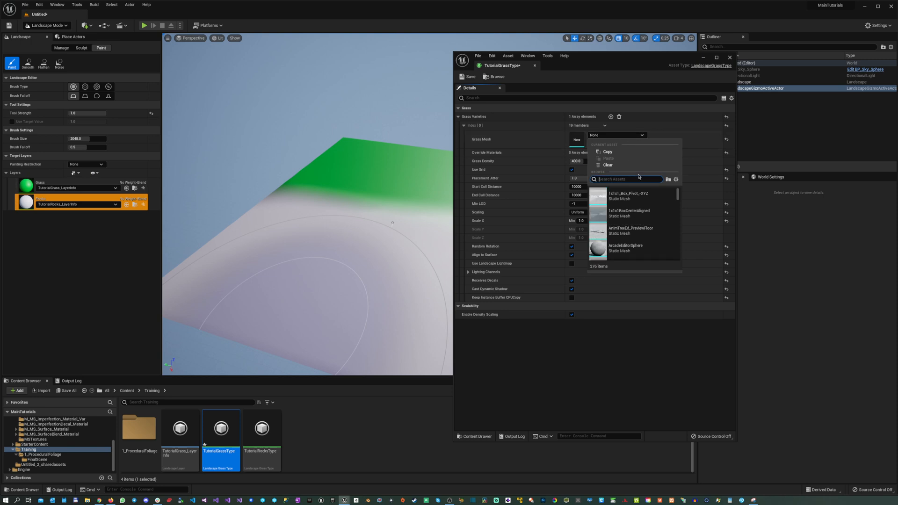
text(plan)
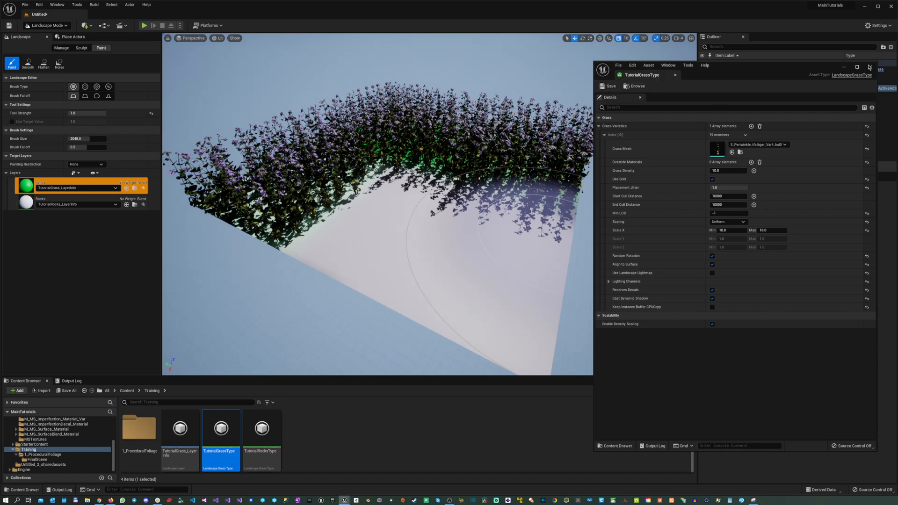
click(262, 428)
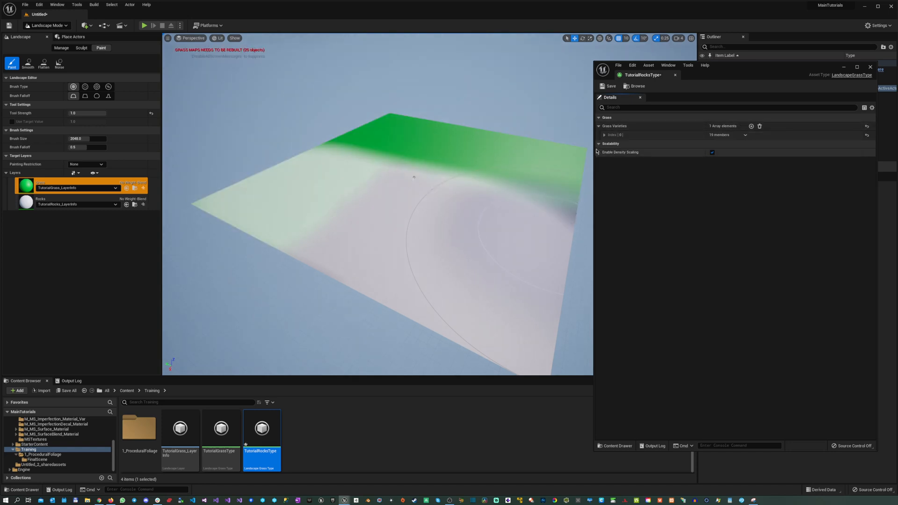
- Set TutorialRocksType's variety to S_Small_Rocks_Pack with Grass Density 10 and scale 10
click(604, 135)
text(rocks)
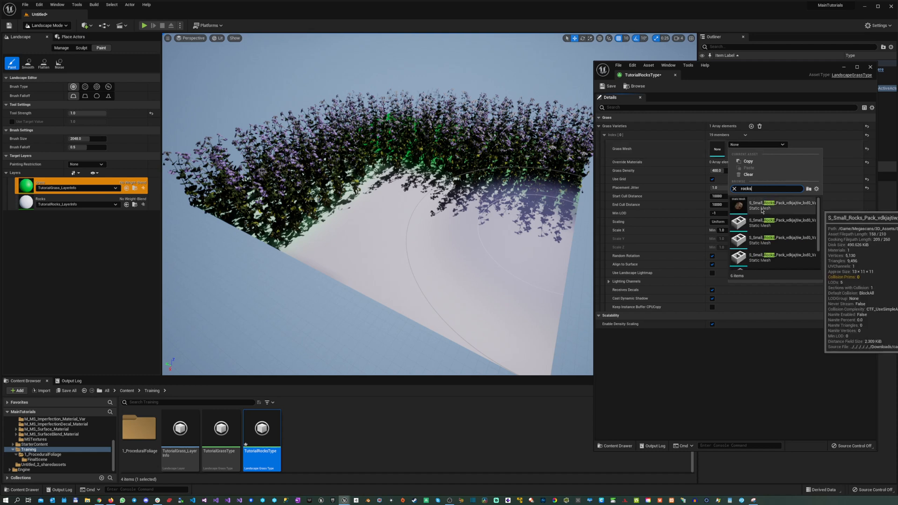
click(774, 206)
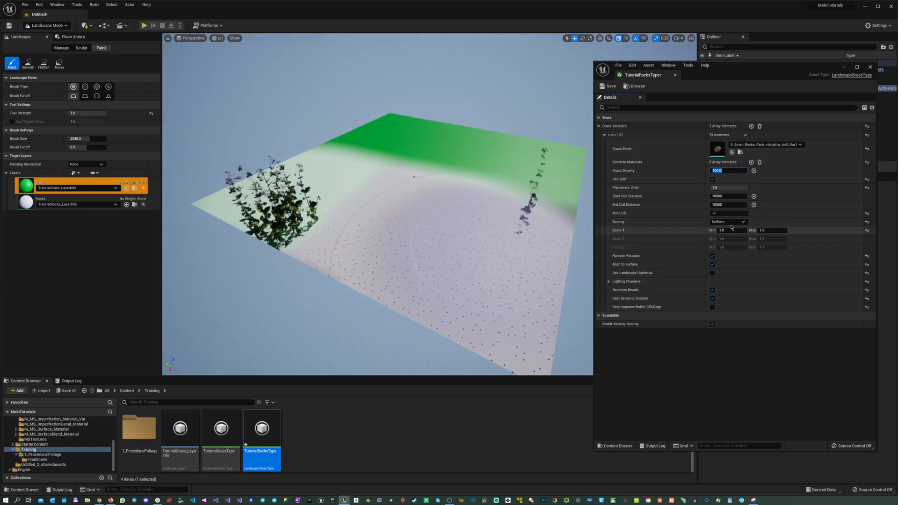
text(10.0)
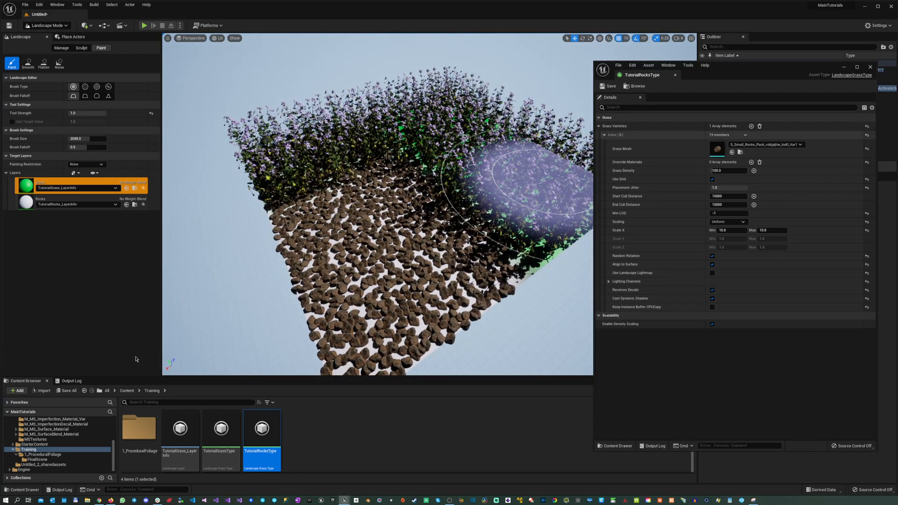
- Add a second Lilyturf variety to TutorialGrassType with density 50 and scale 20
double_click(221, 429)
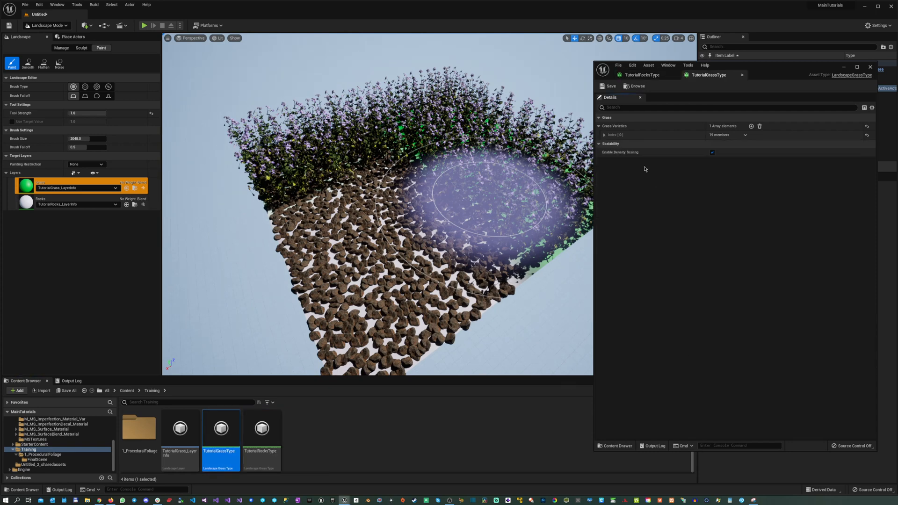
click(751, 127)
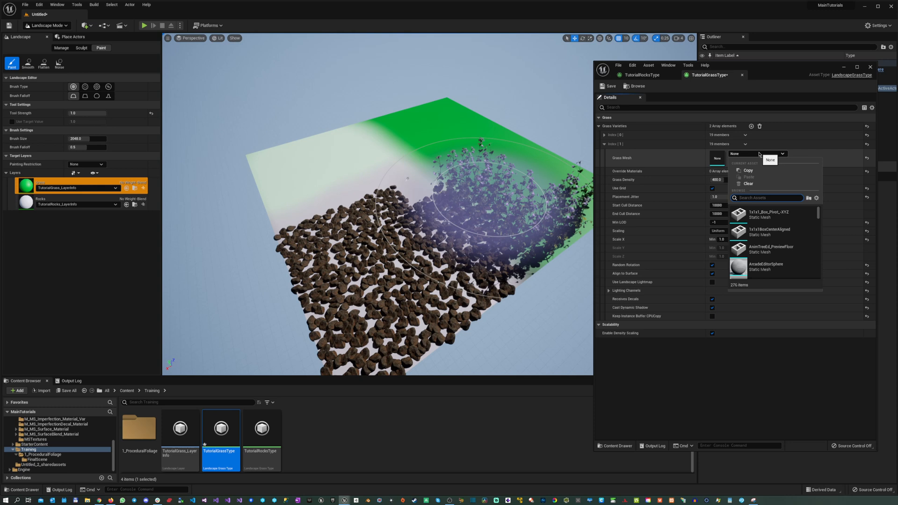
text(plant)
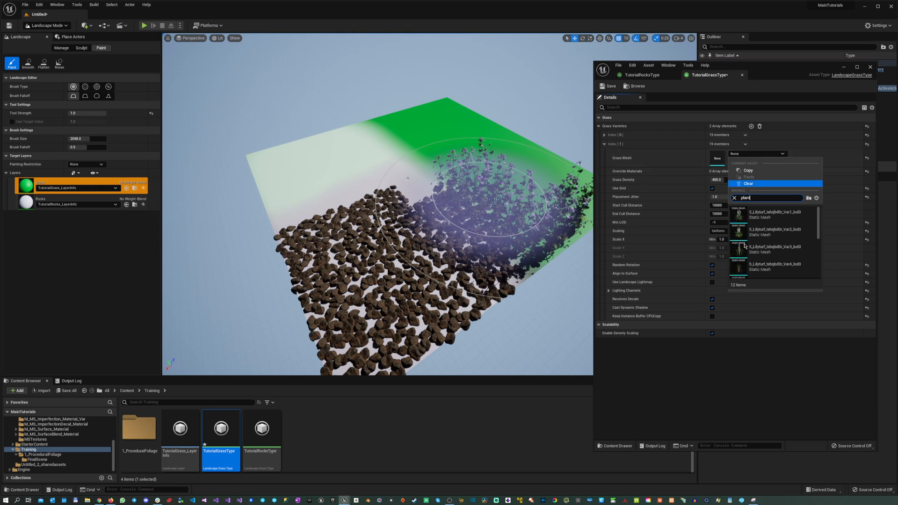
click(777, 213)
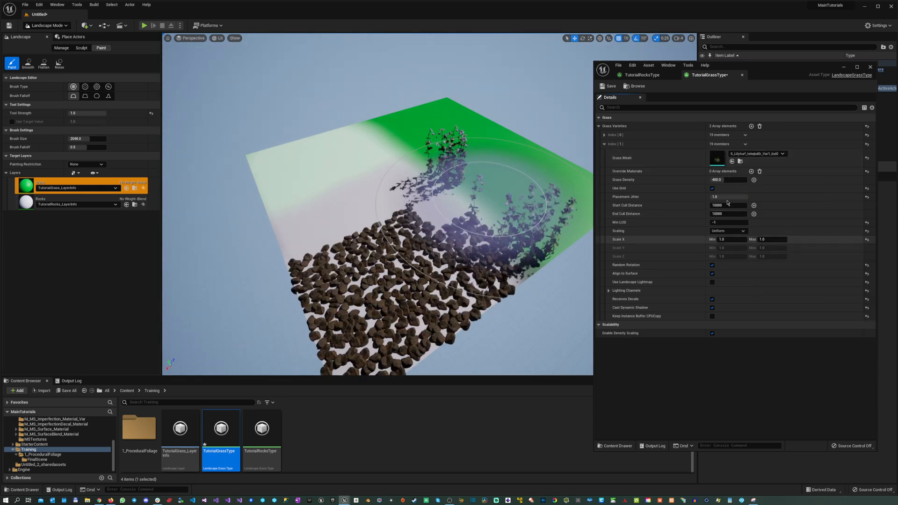
triple_click(729, 179)
text(50)
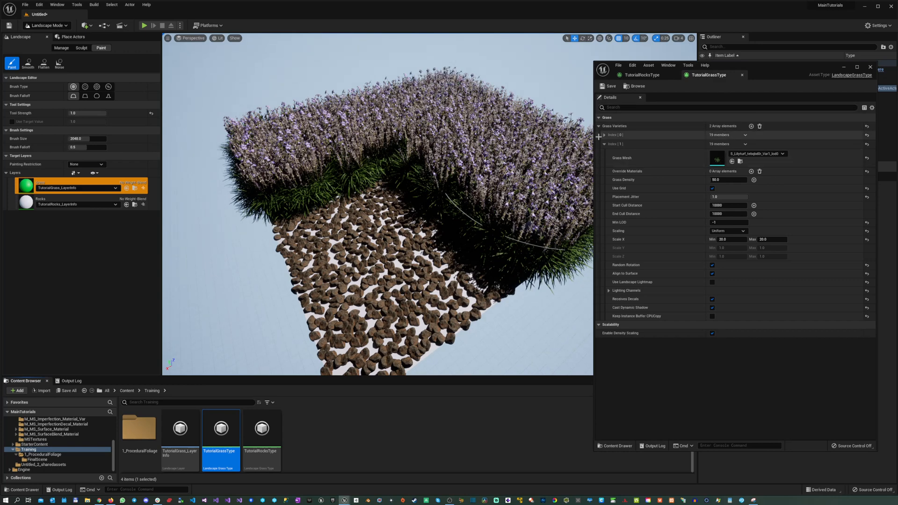
click(608, 135)
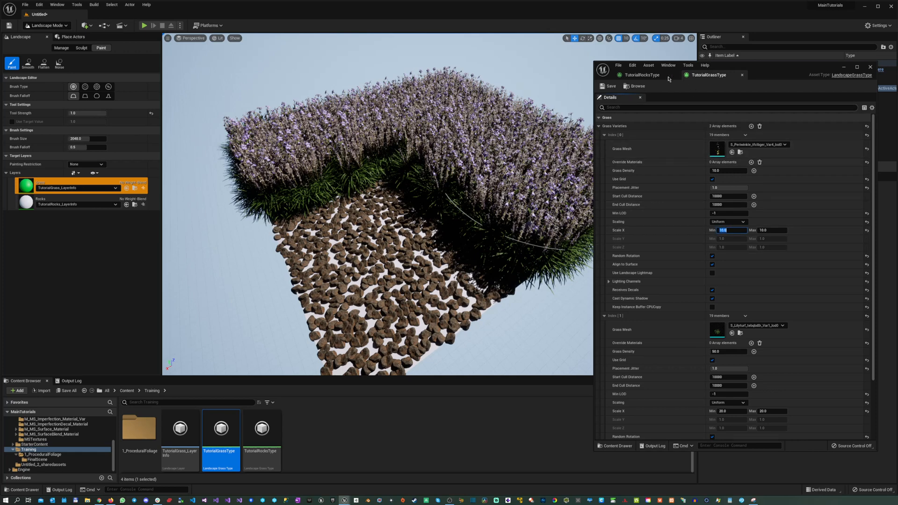
click(605, 134)
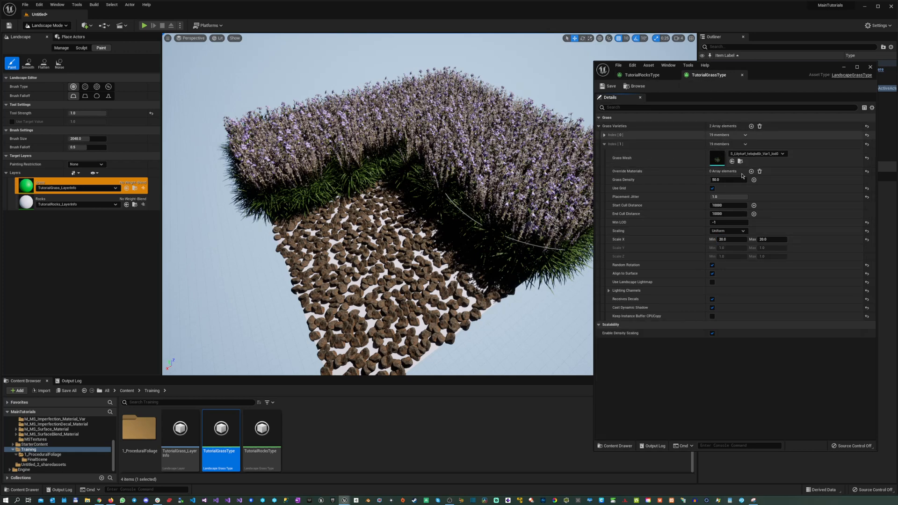